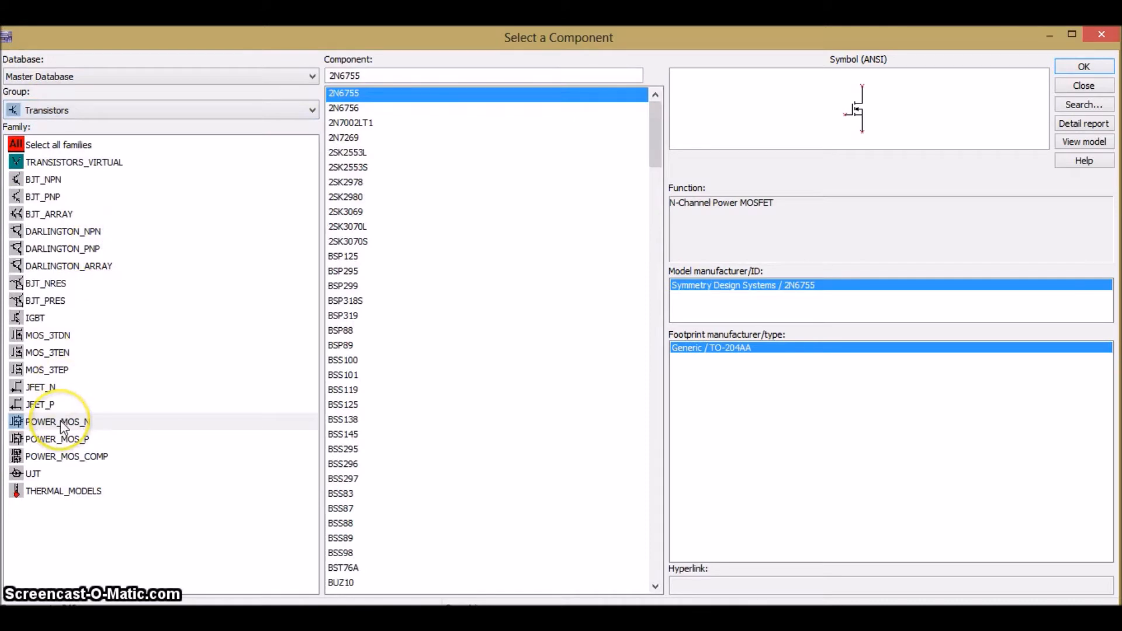
- Find IRF740 in the POWER_MOS_N family and place it on the canvas as Q1
click(57, 422)
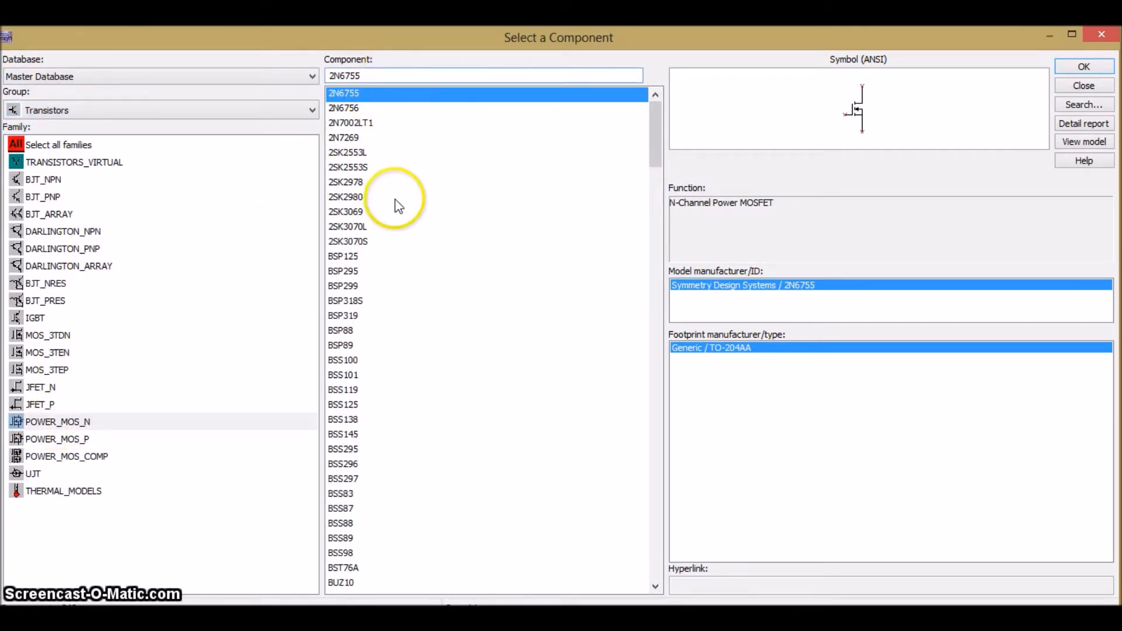
key(Backspace)
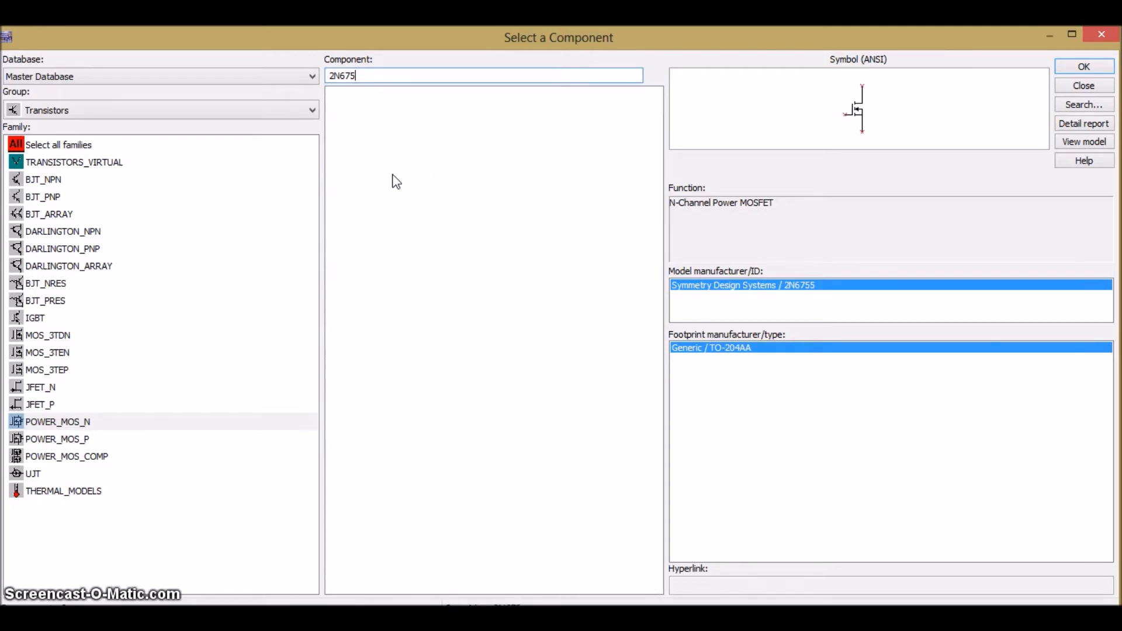
text(irf740)
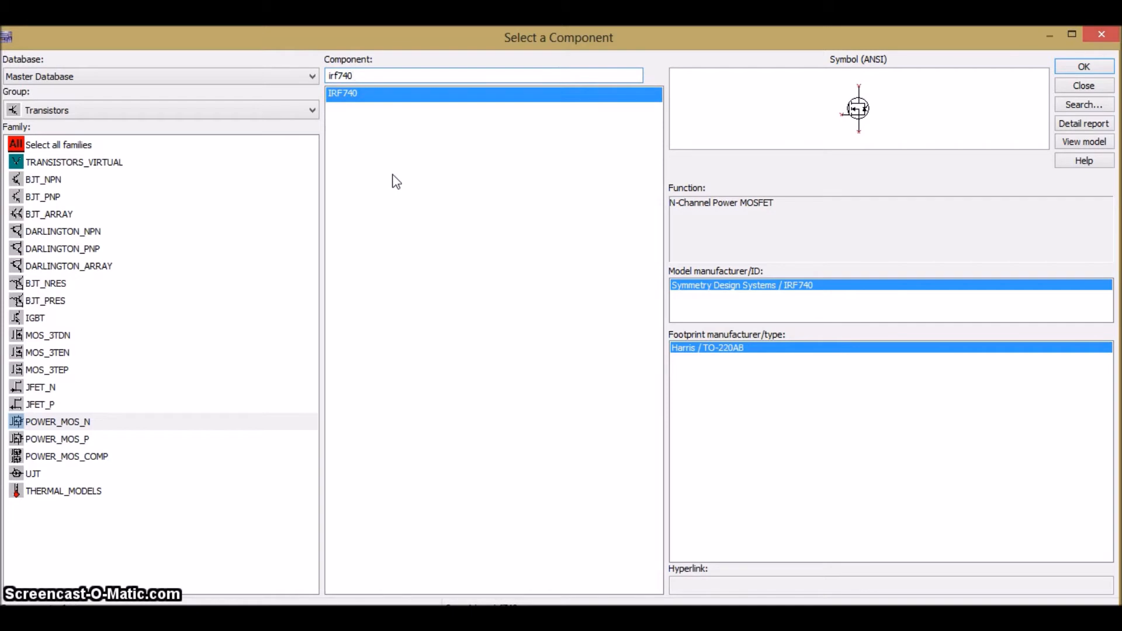
click(1083, 66)
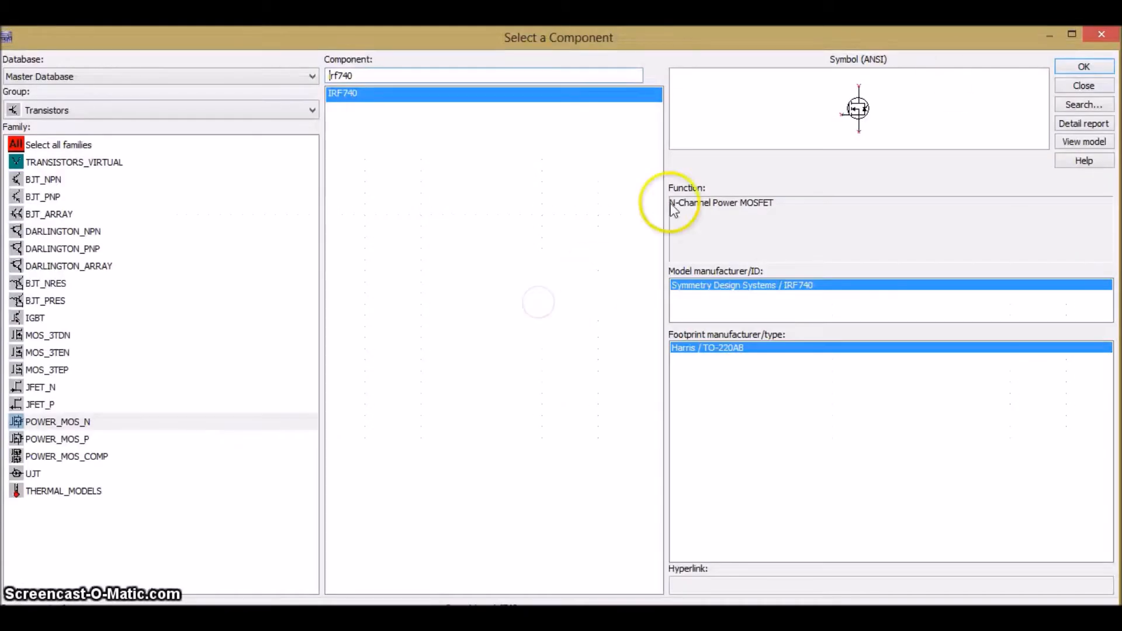
click(1083, 66)
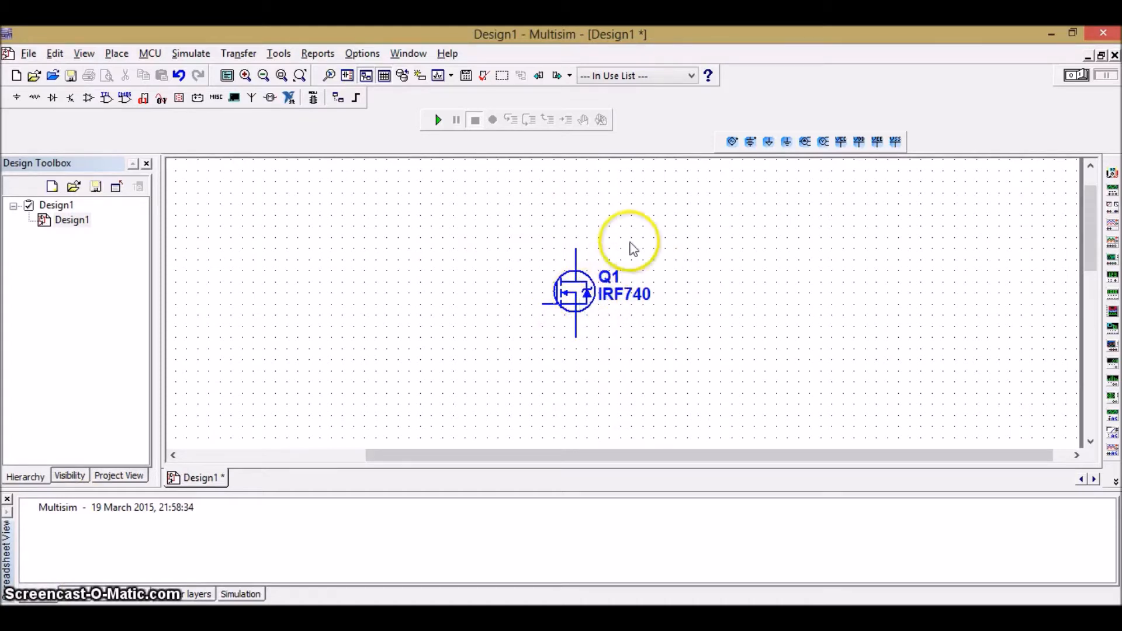
mouse_move(751, 141)
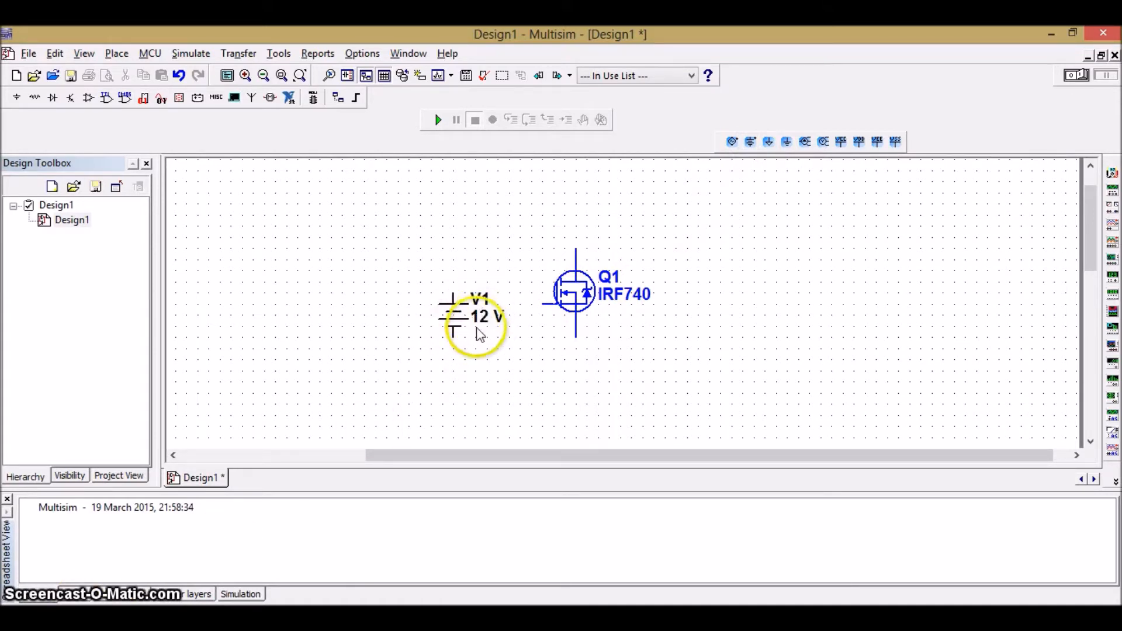
- Place a DC source left of the MOSFET, rename it Vgs and set it to 1 V
click(476, 318)
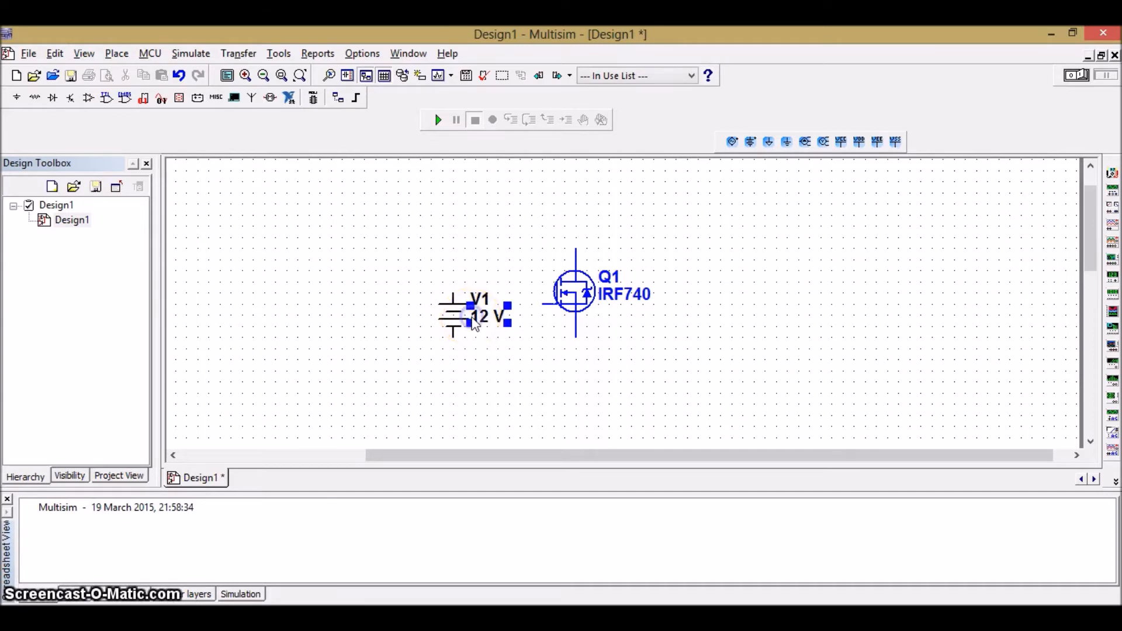
double_click(478, 316)
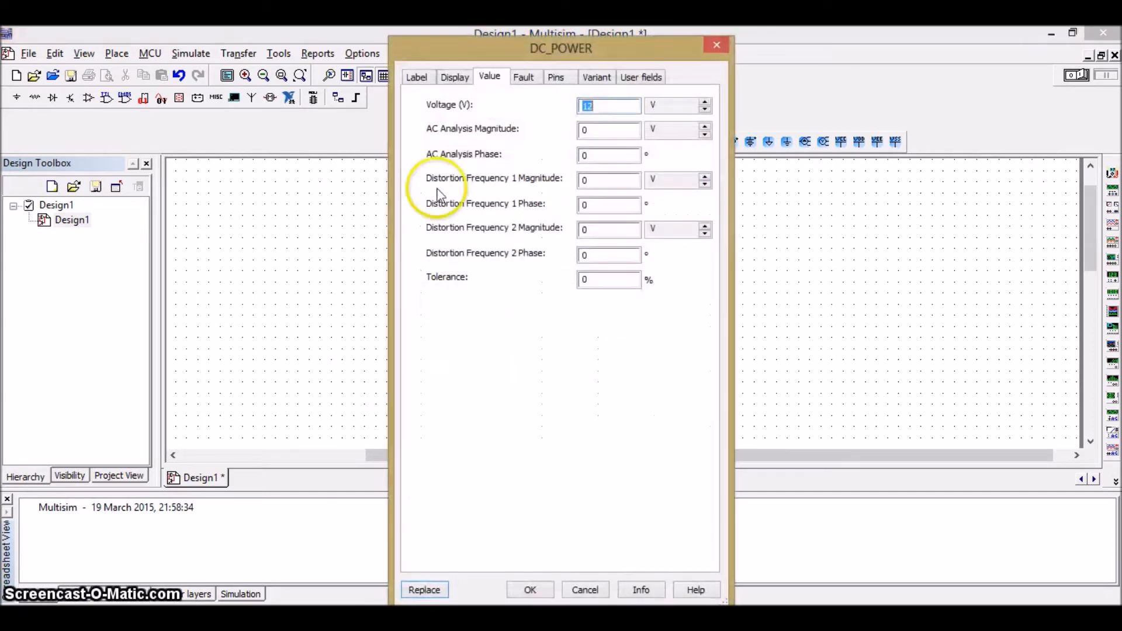
click(416, 77)
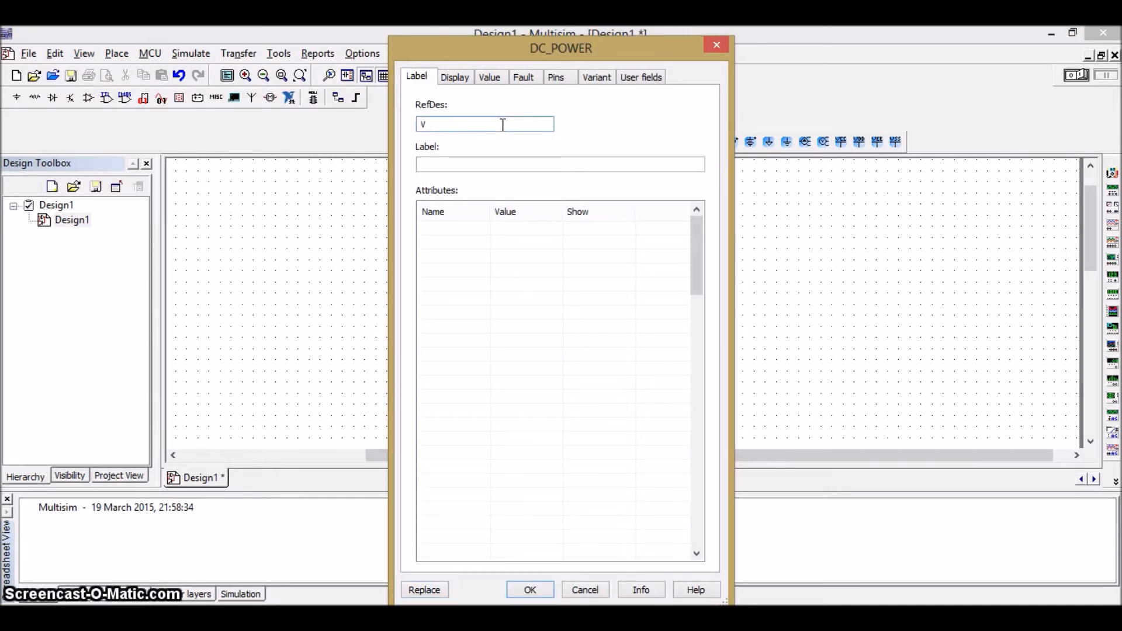
text(gs)
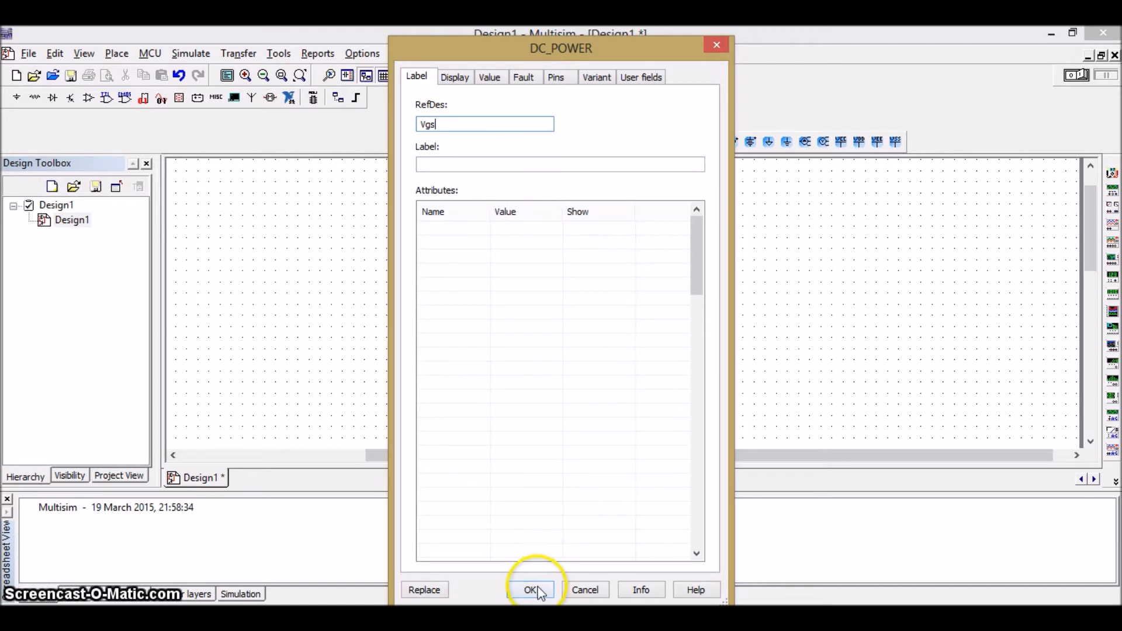
click(490, 77)
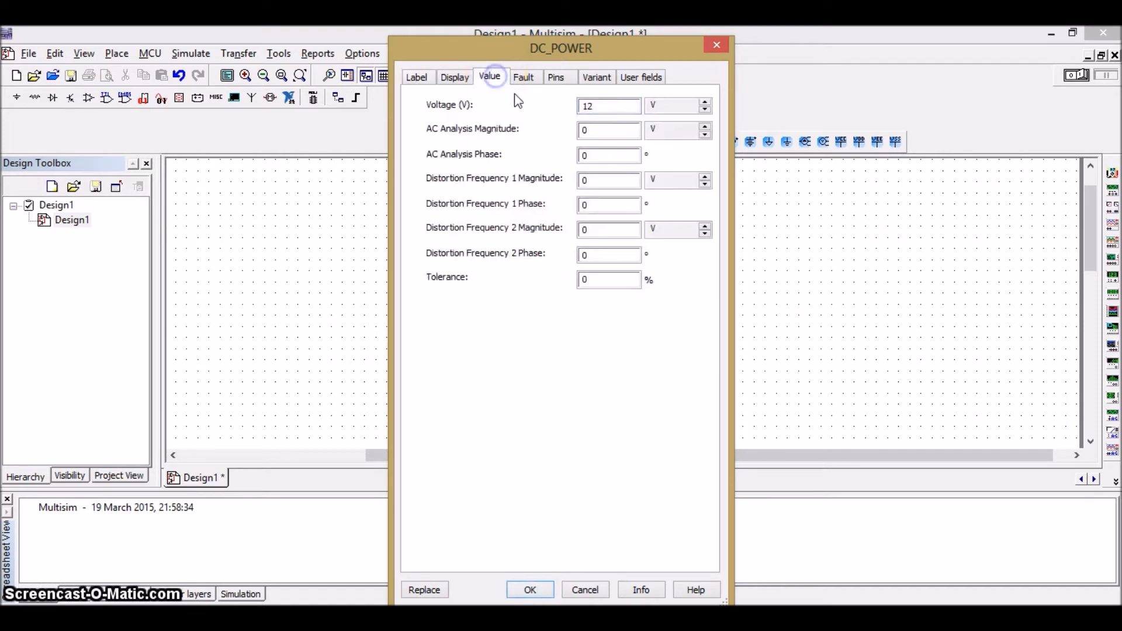
click(608, 105)
text(1)
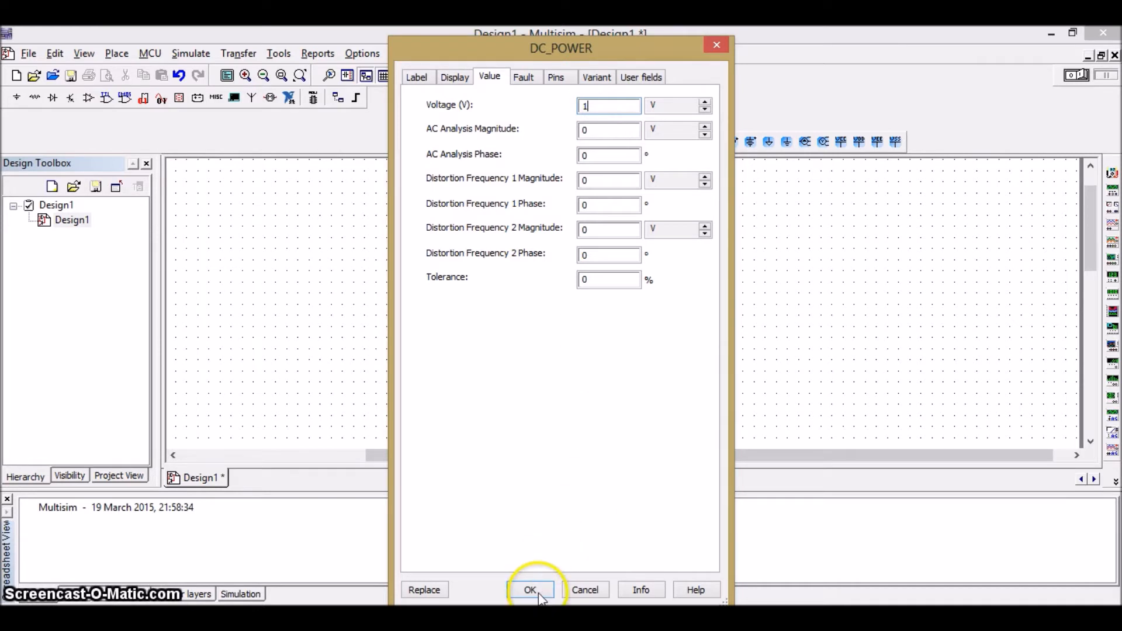
click(529, 590)
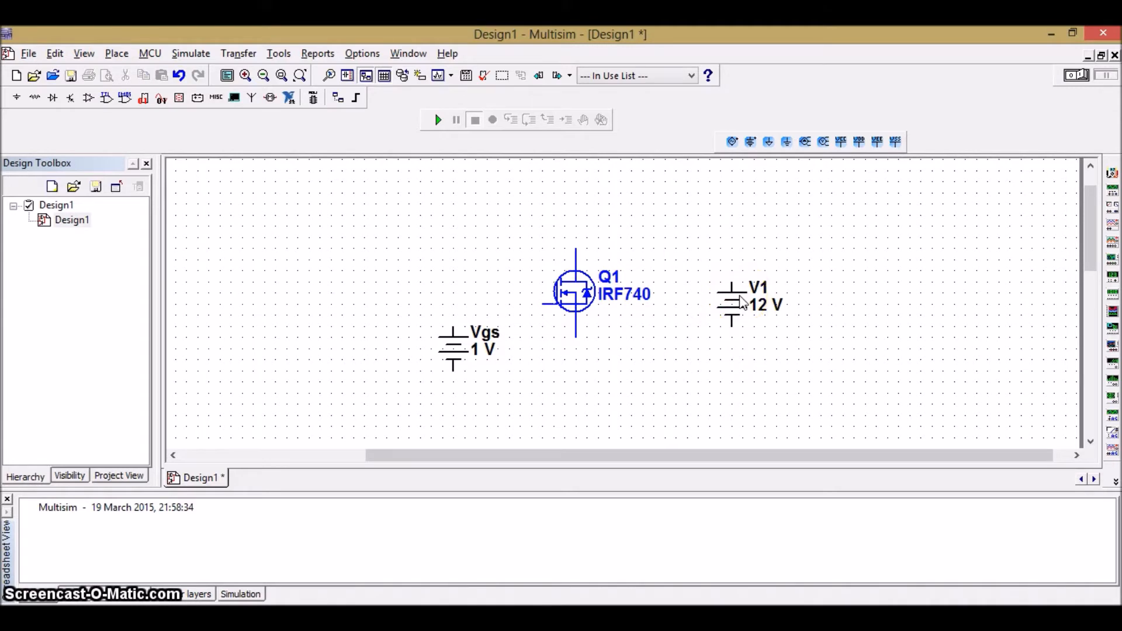
- Rename the V1 source to Vds and change its value from 12 V to 1 V
double_click(734, 303)
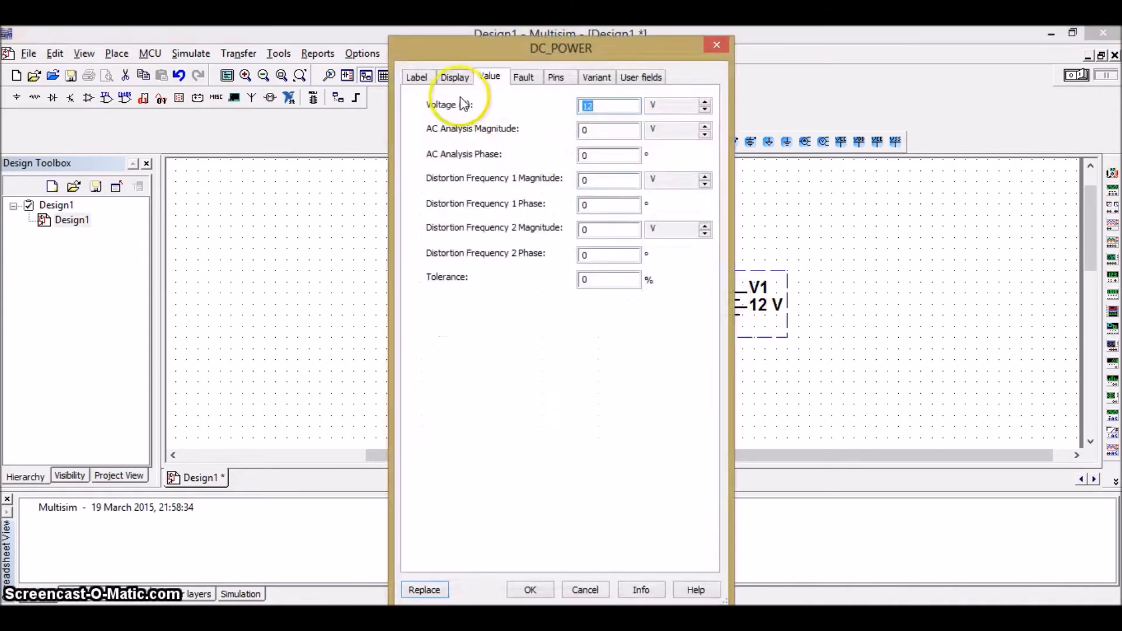
click(416, 77)
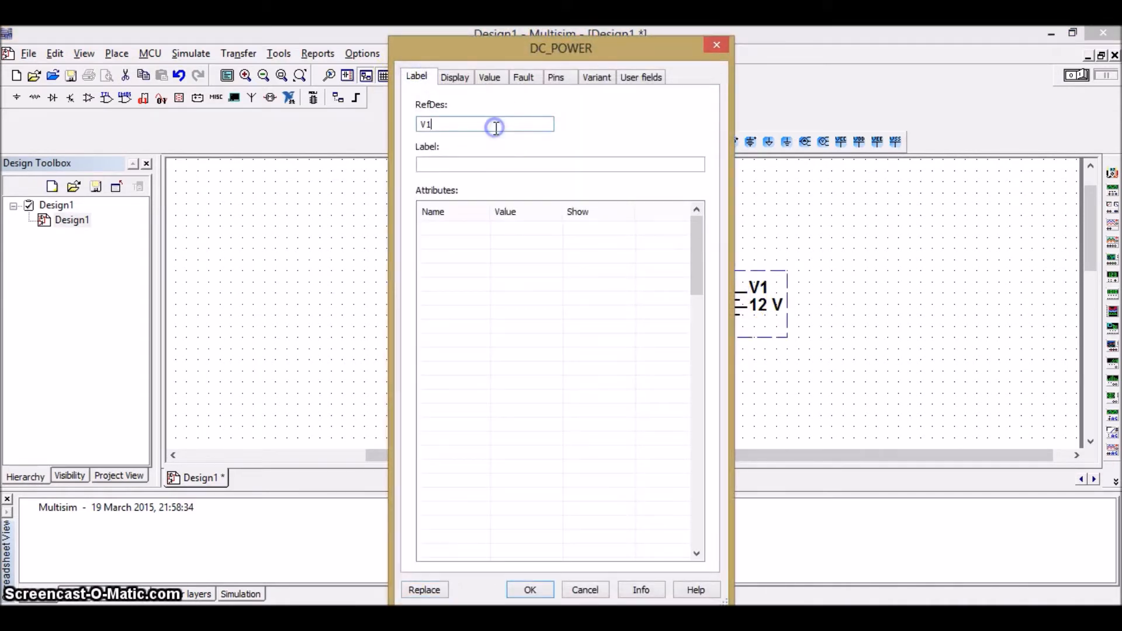
text(Vds)
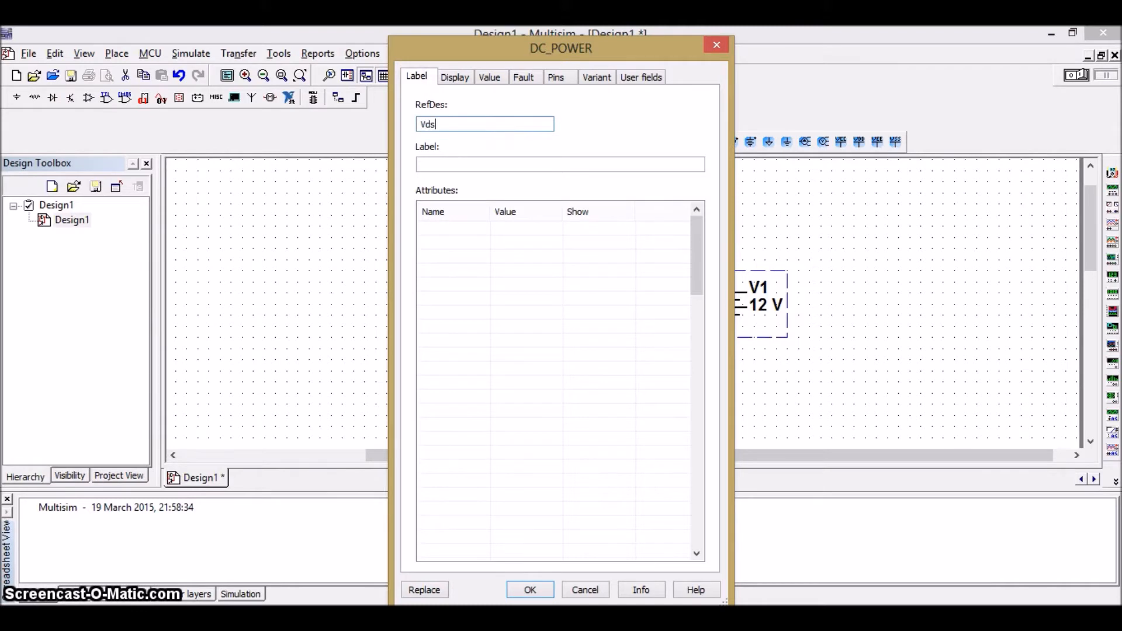
click(490, 77)
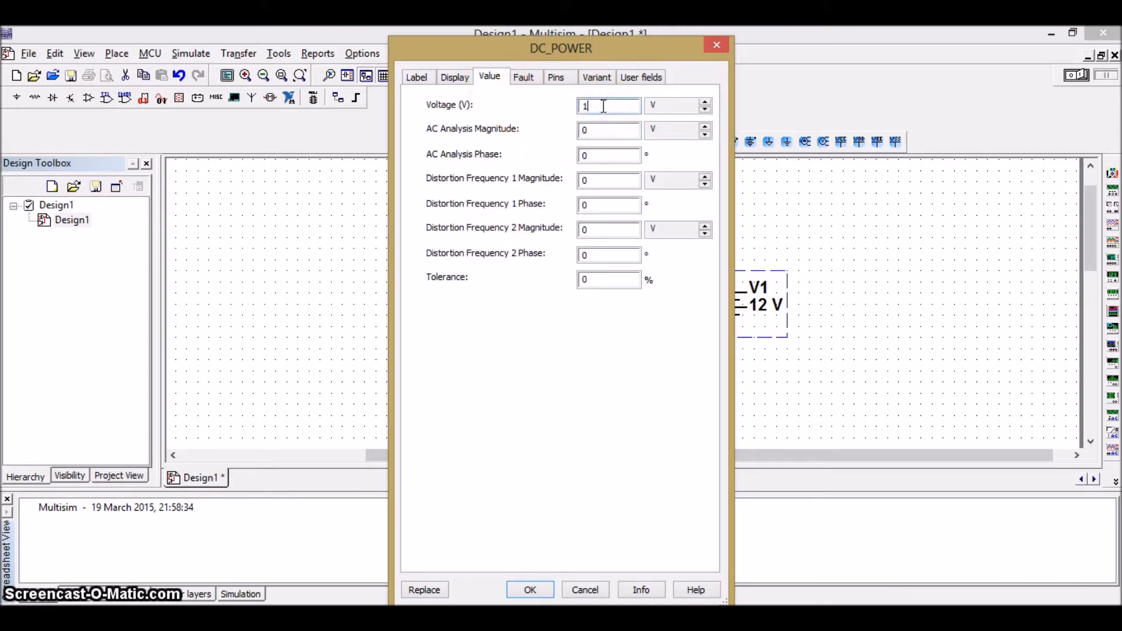
click(529, 589)
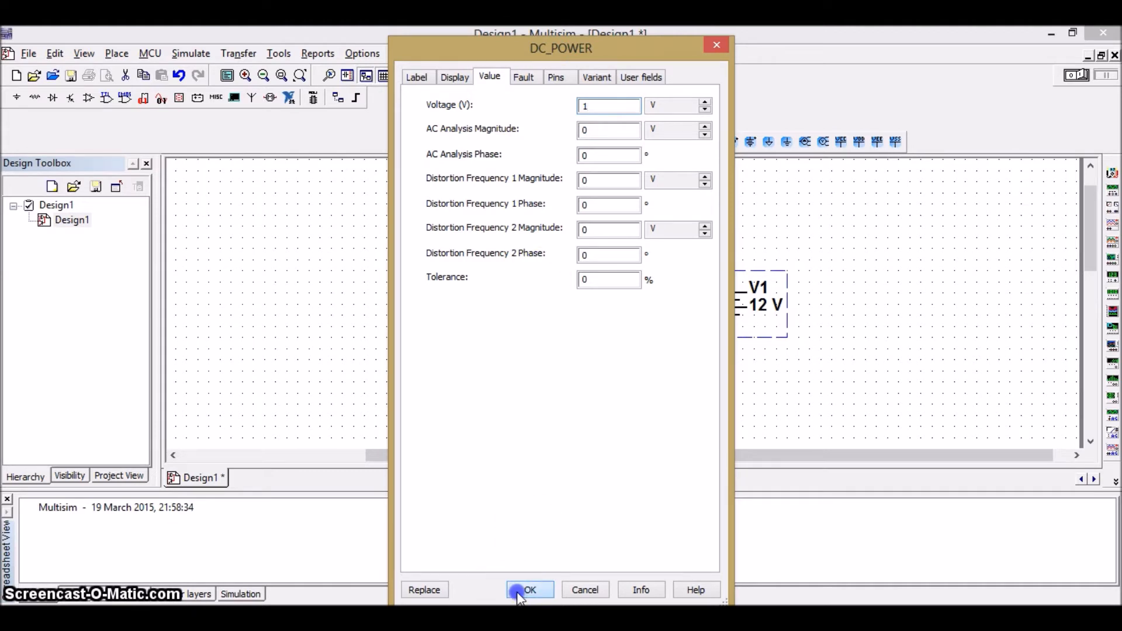
click(530, 589)
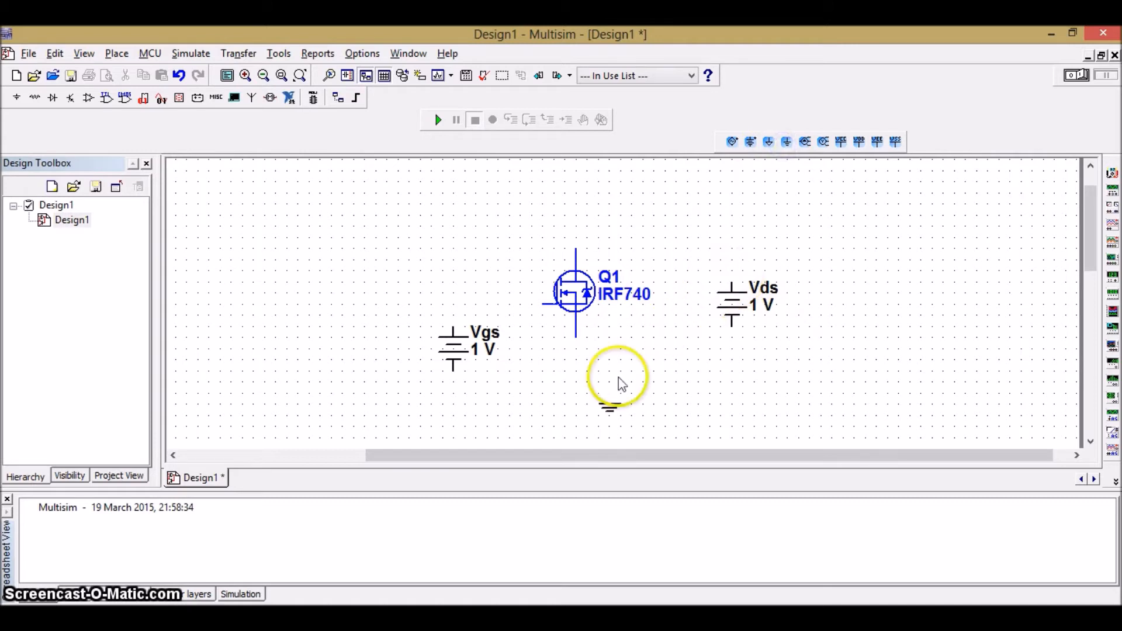
- Wire Vgs and the MOSFET source to ground and connect Vds to the drain
drag(608, 405, 576, 318)
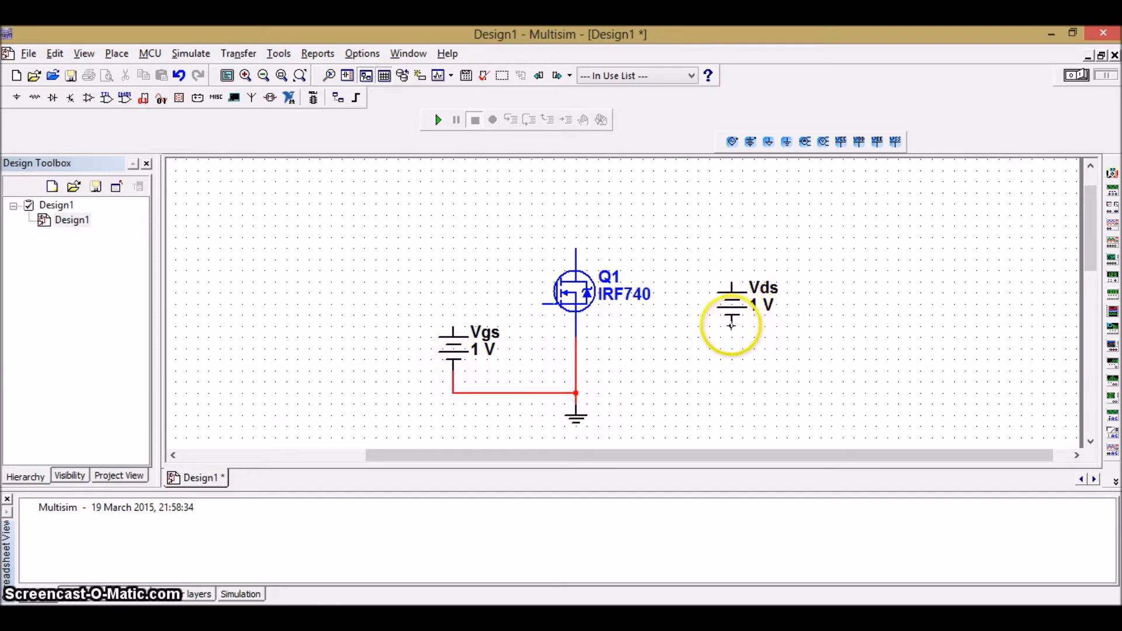
drag(732, 326, 469, 322)
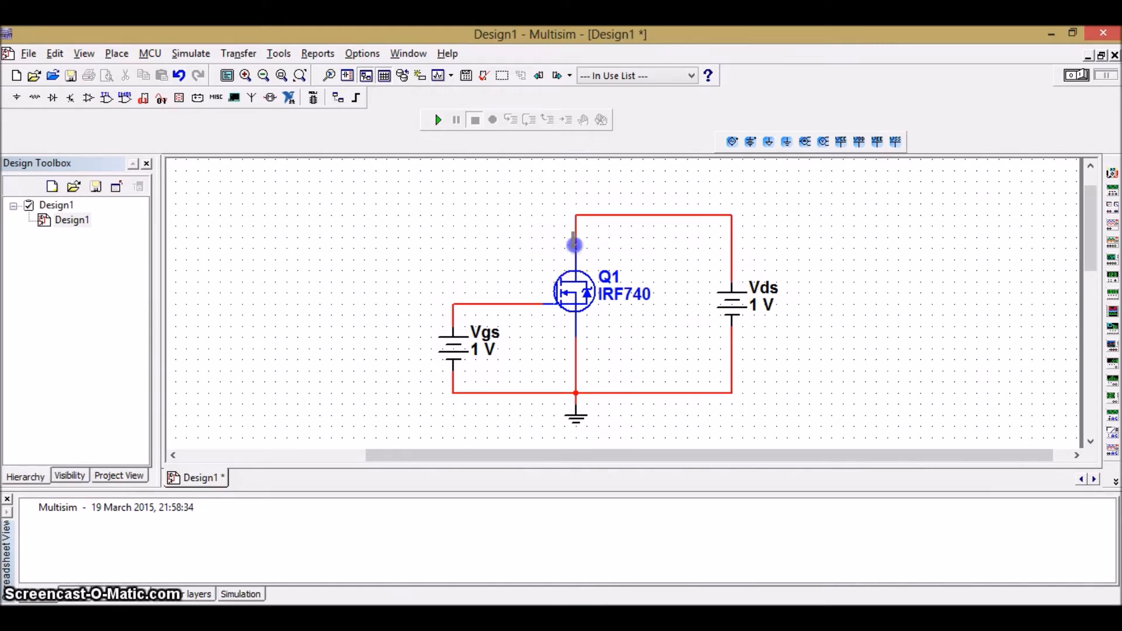
mouse_move(799, 36)
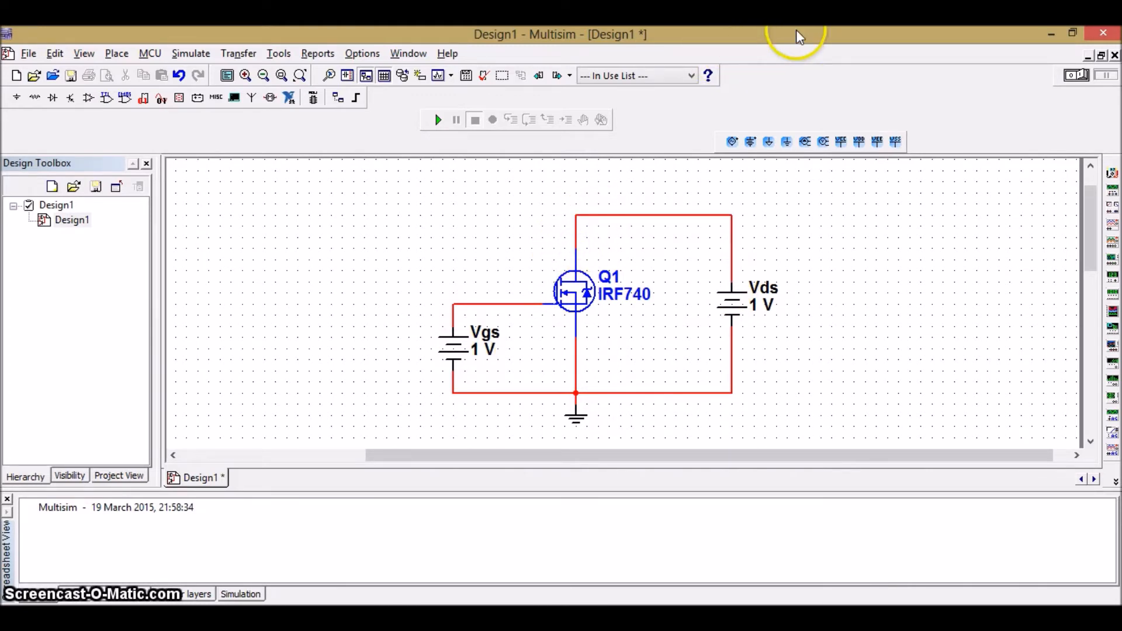
mouse_move(343, 279)
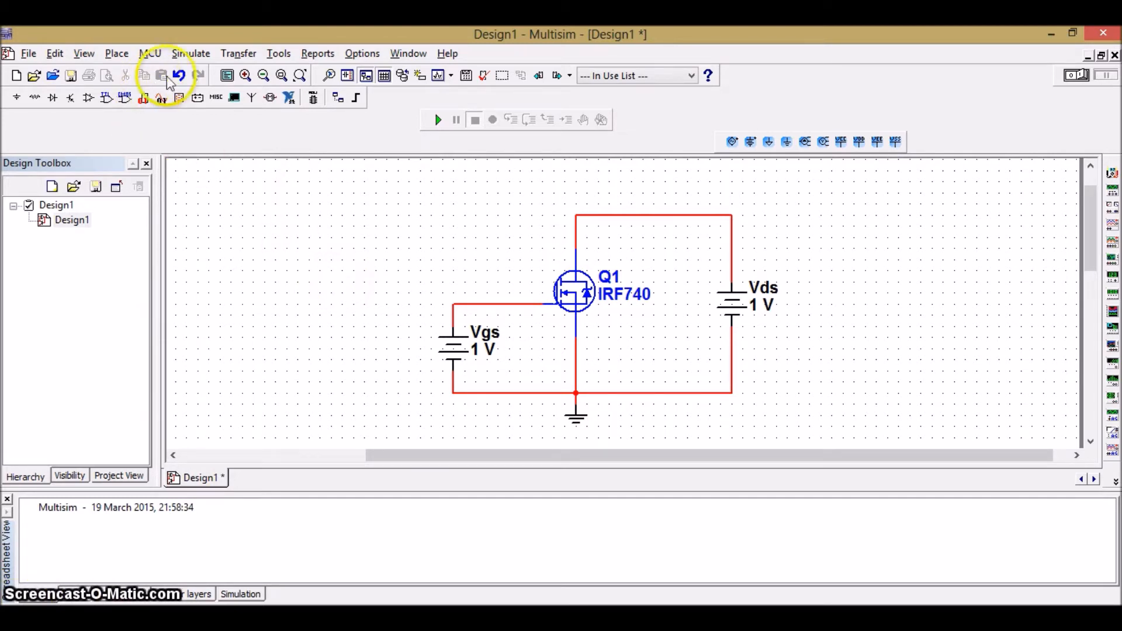
- Set up a DC Sweep: VDS 0–5 V and second source VGS 0–5 V, both 0.5 V steps
click(190, 52)
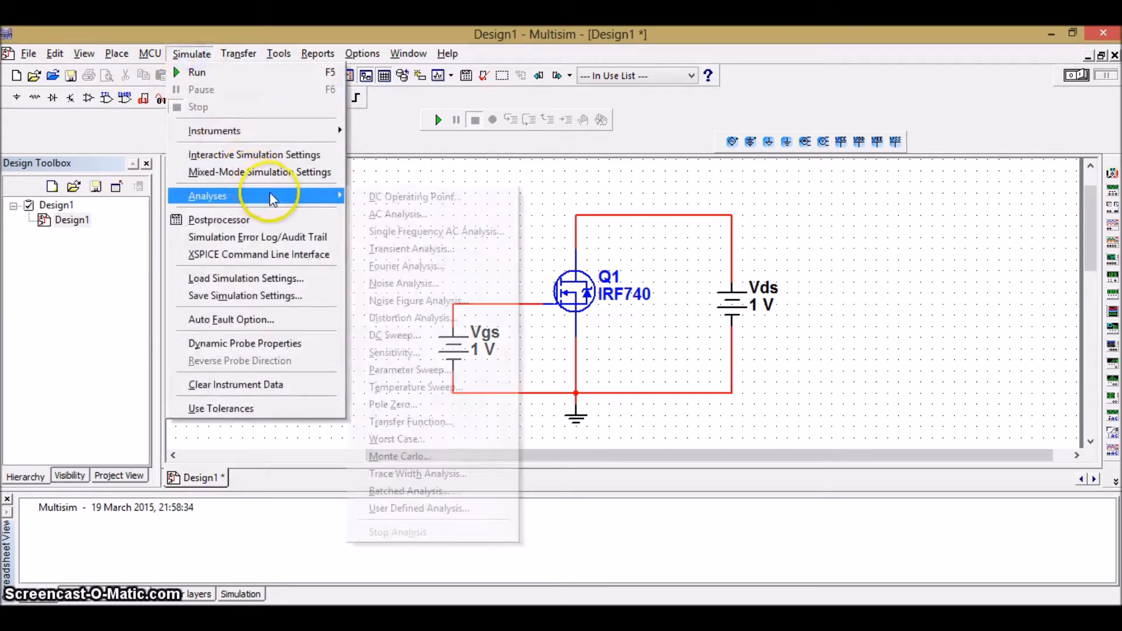
click(394, 333)
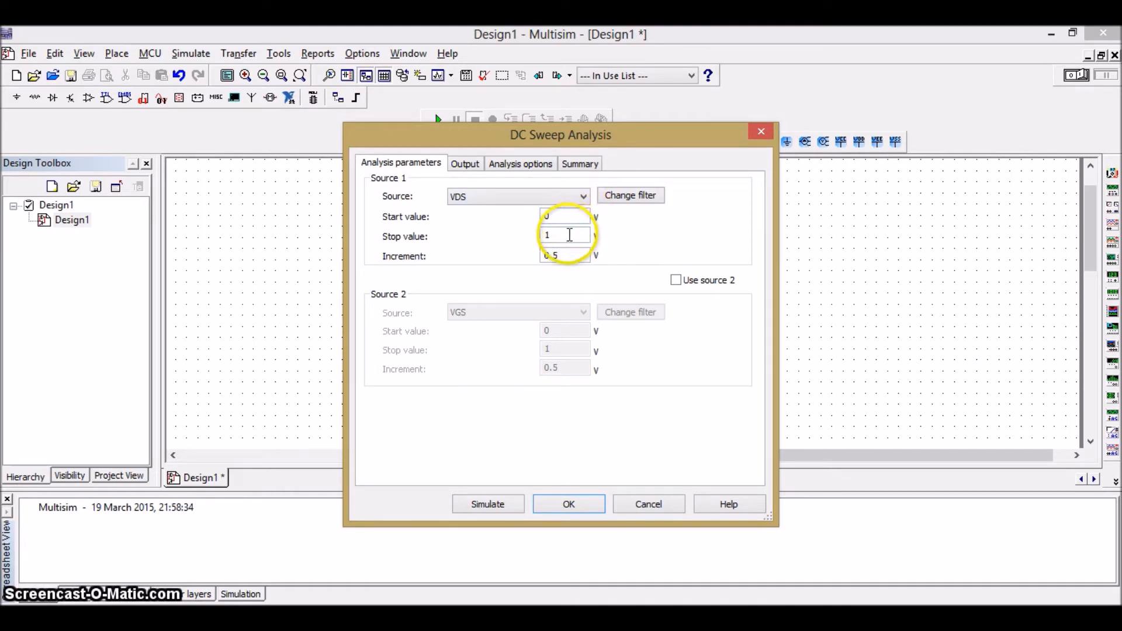
text(5)
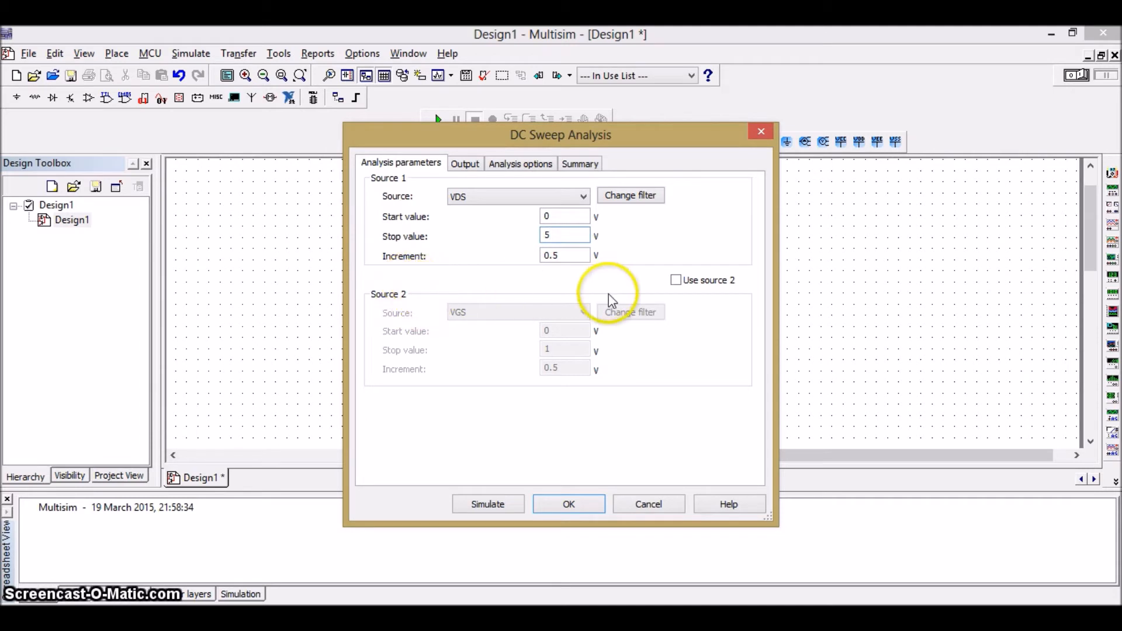
click(674, 280)
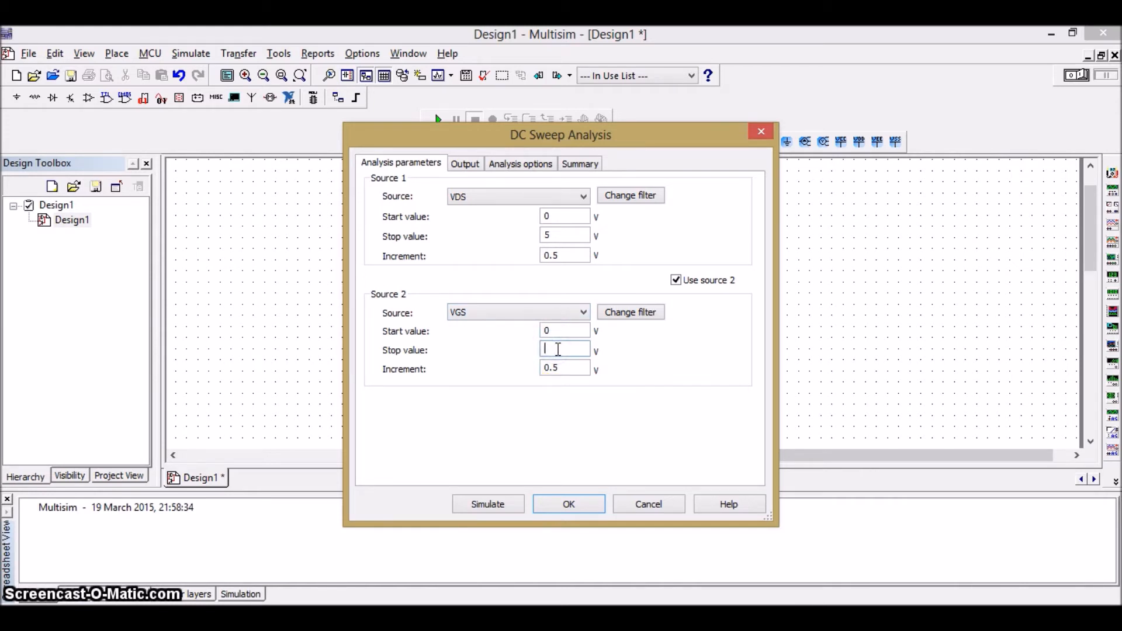
text(5)
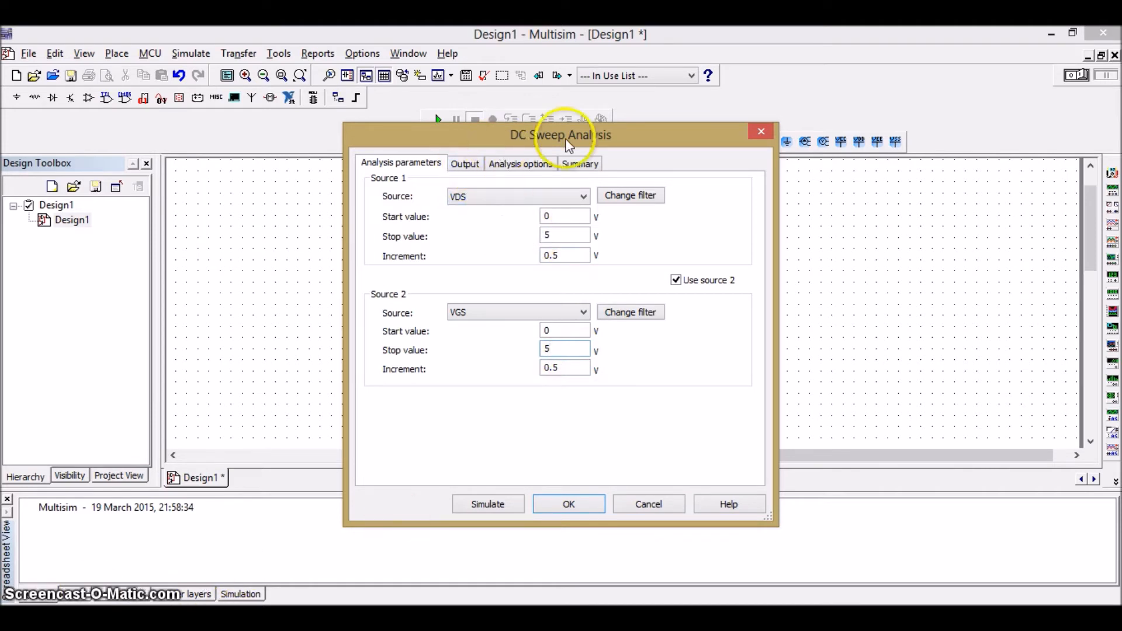
drag(560, 135, 350, 115)
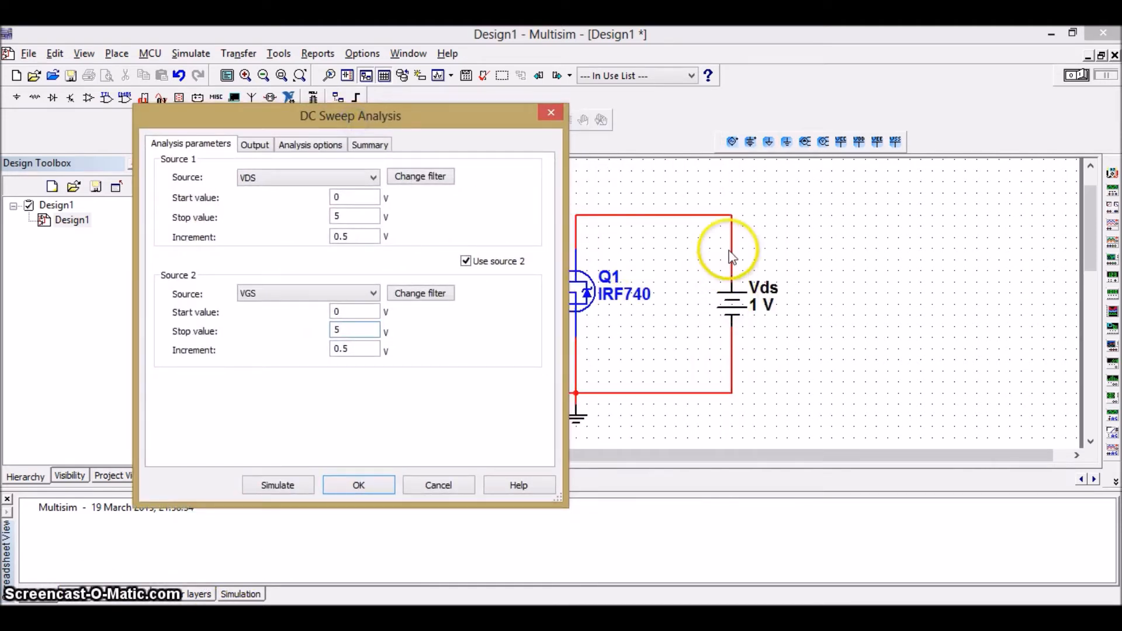
mouse_move(745, 257)
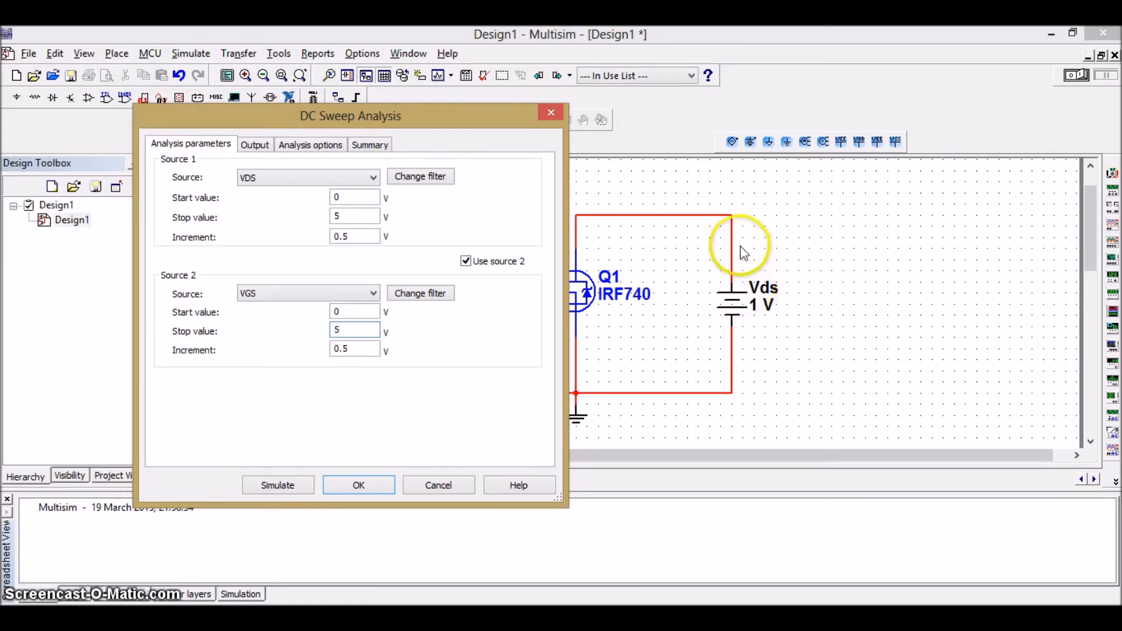
- Add I(VDS) as the sweep output quantity and run the simulation
click(254, 144)
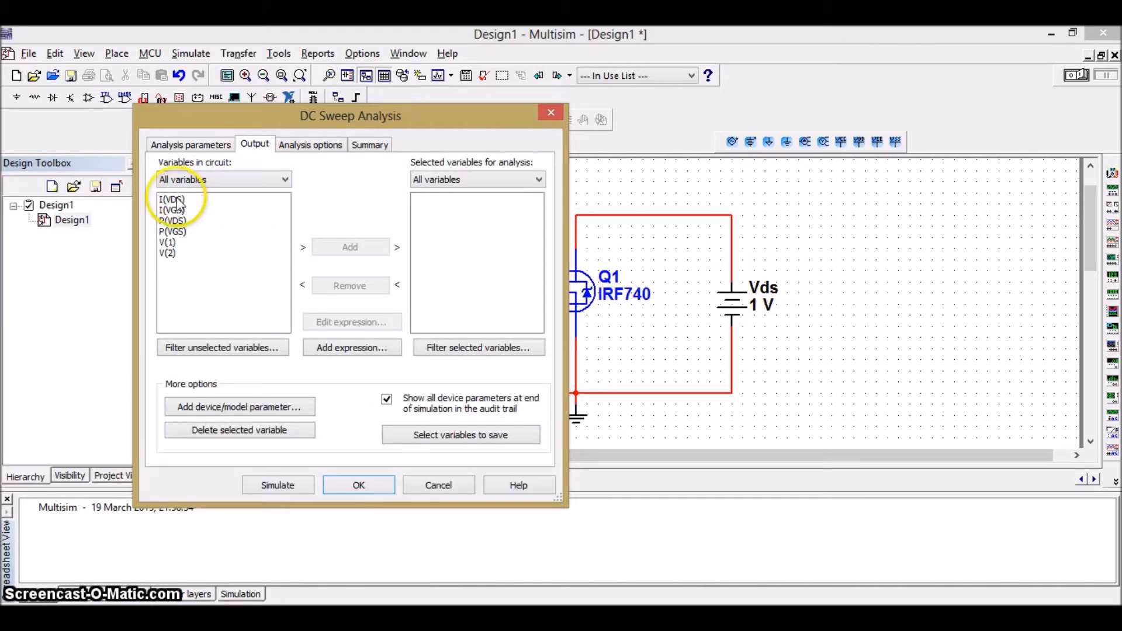
click(172, 198)
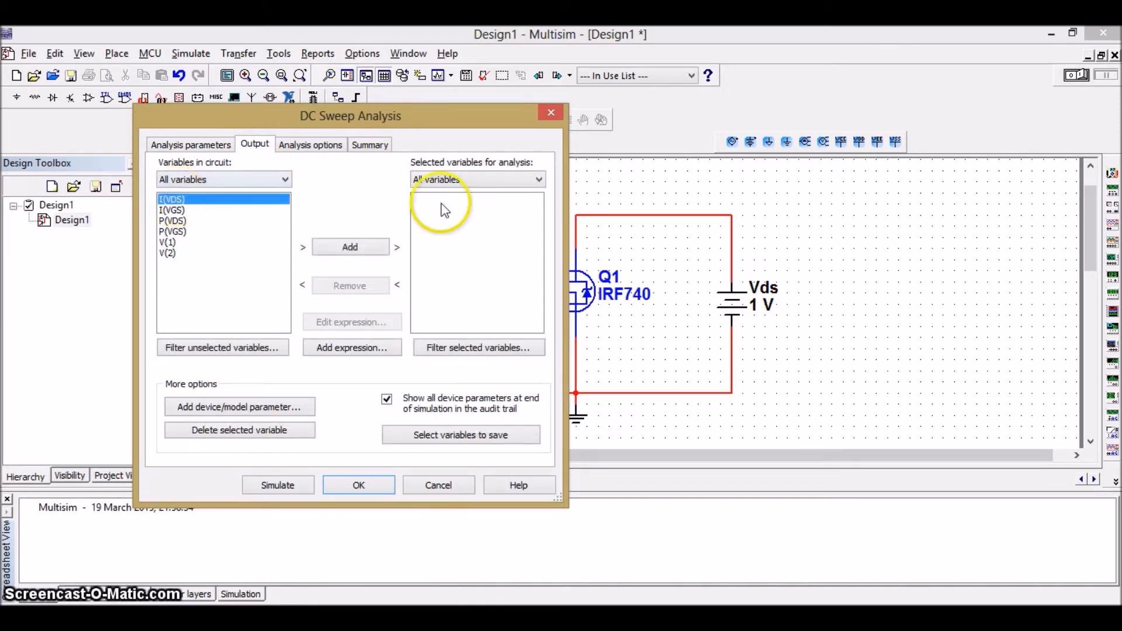
click(349, 247)
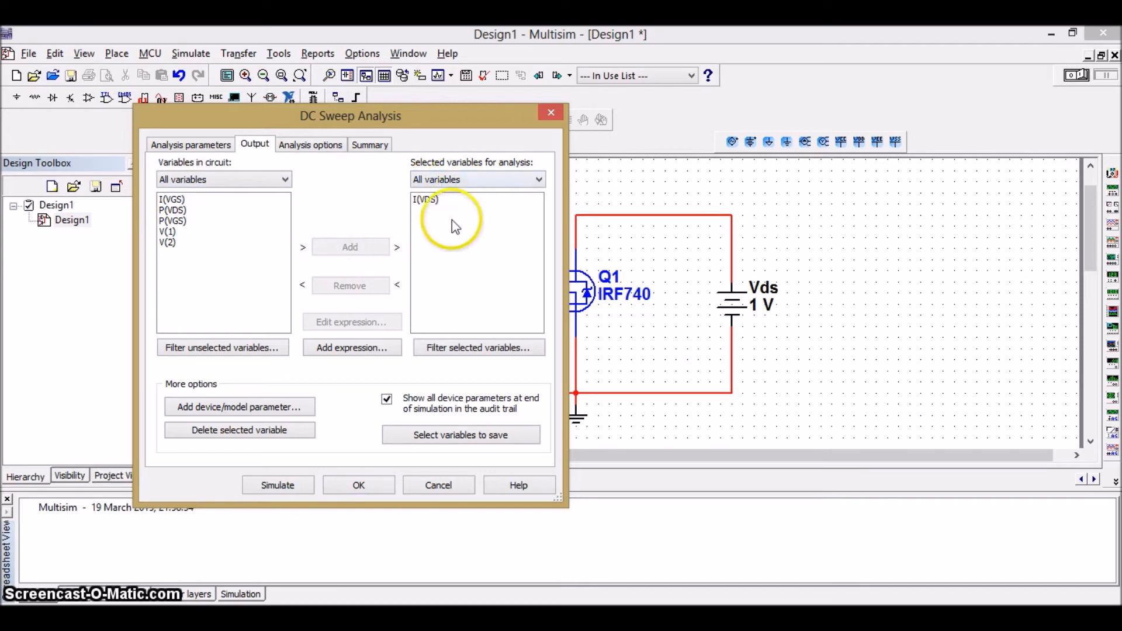
click(277, 485)
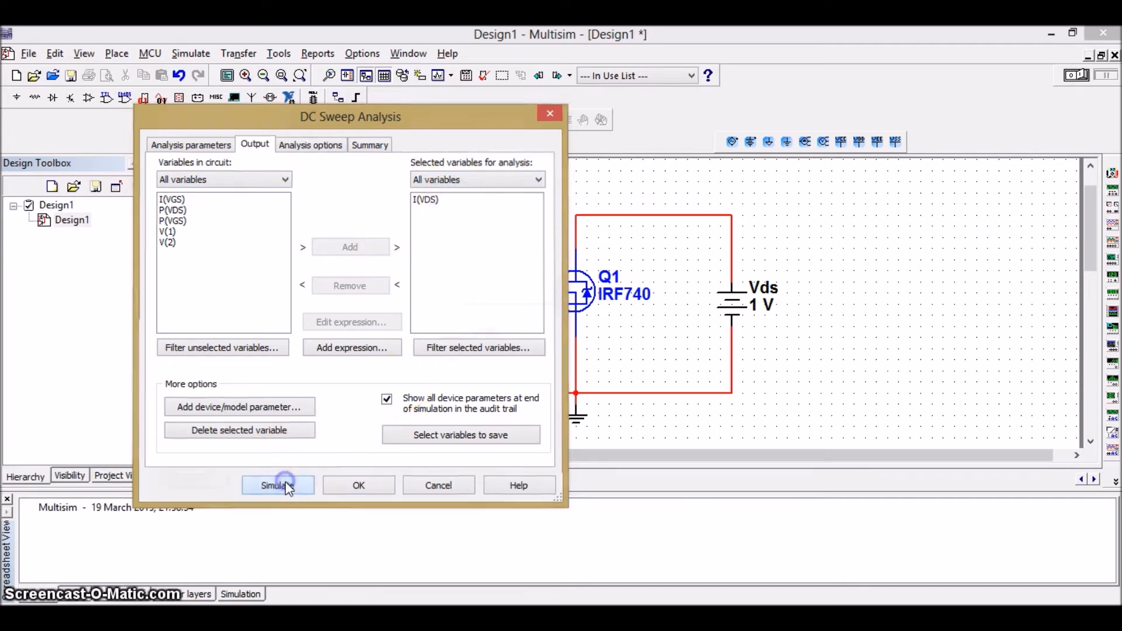
click(279, 485)
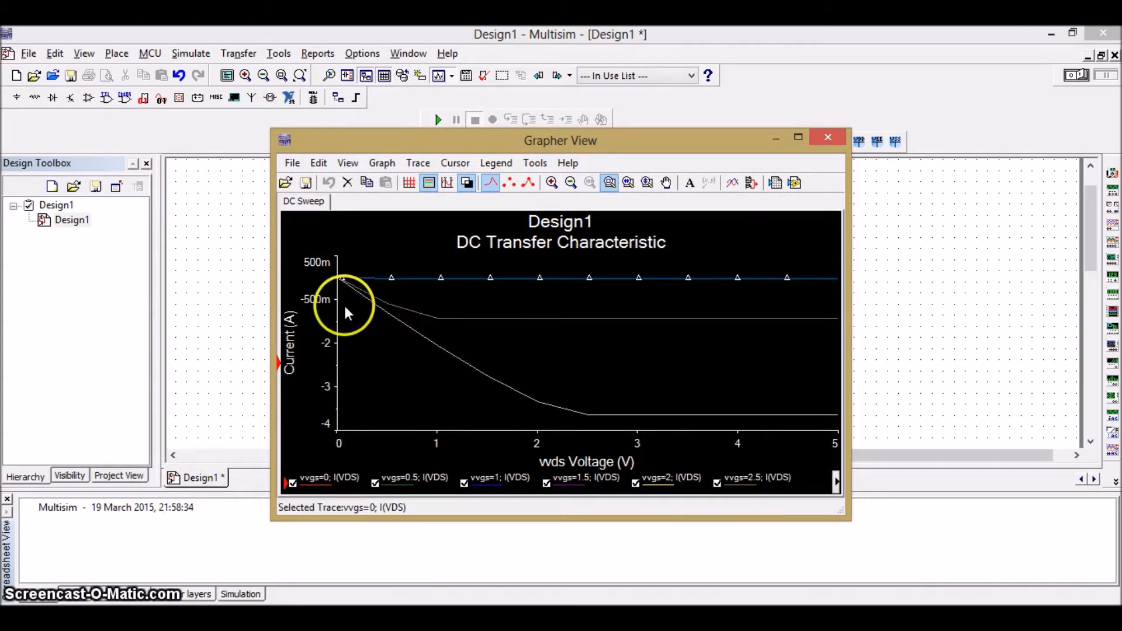
mouse_move(442, 381)
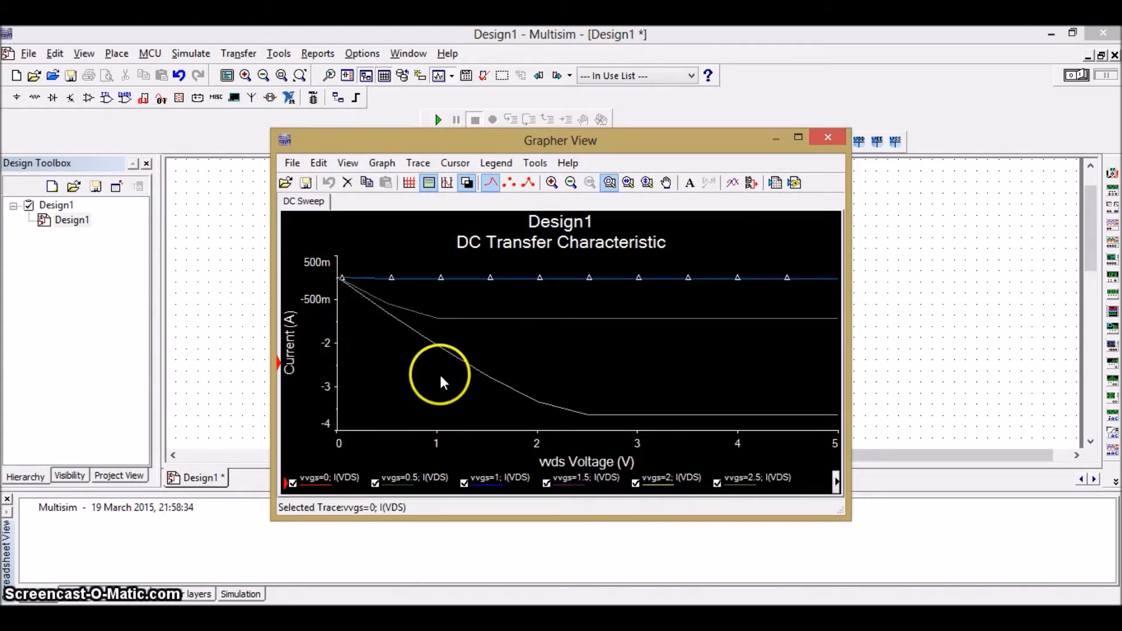
mouse_move(608, 304)
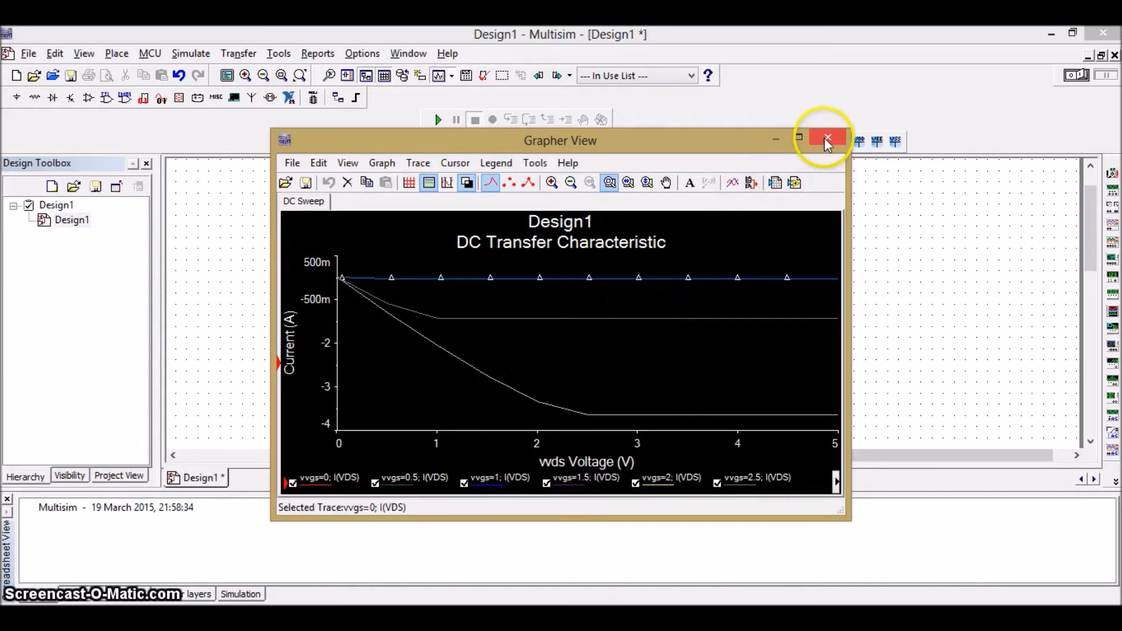
- Replace the I(VDS) output with the expression -I(VDS) and rerun the DC sweep
click(190, 53)
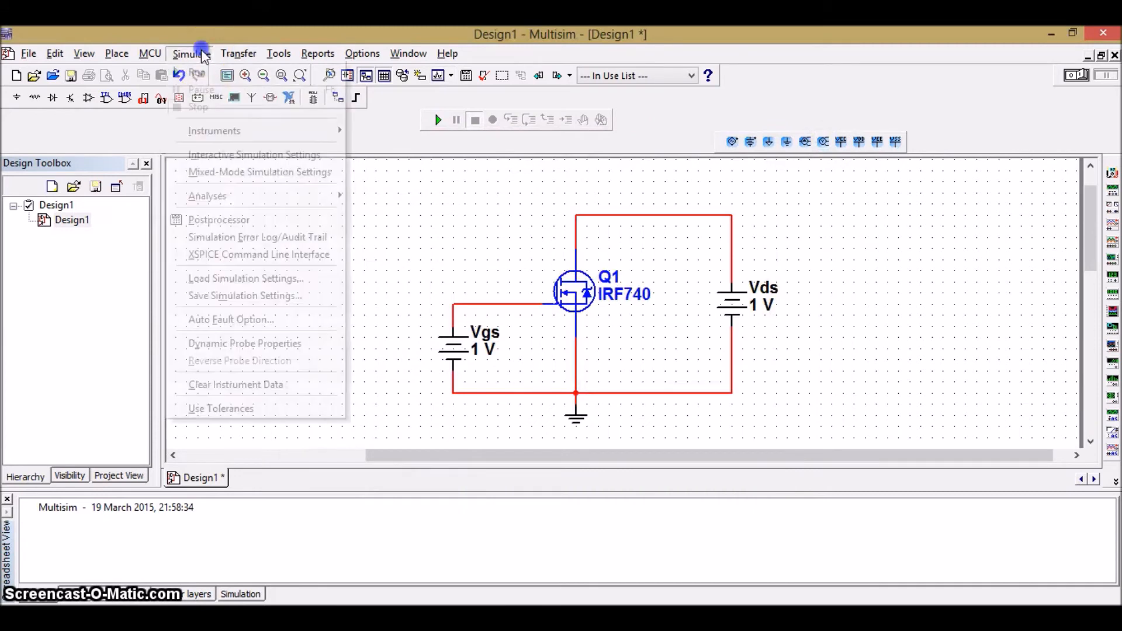
mouse_move(207, 196)
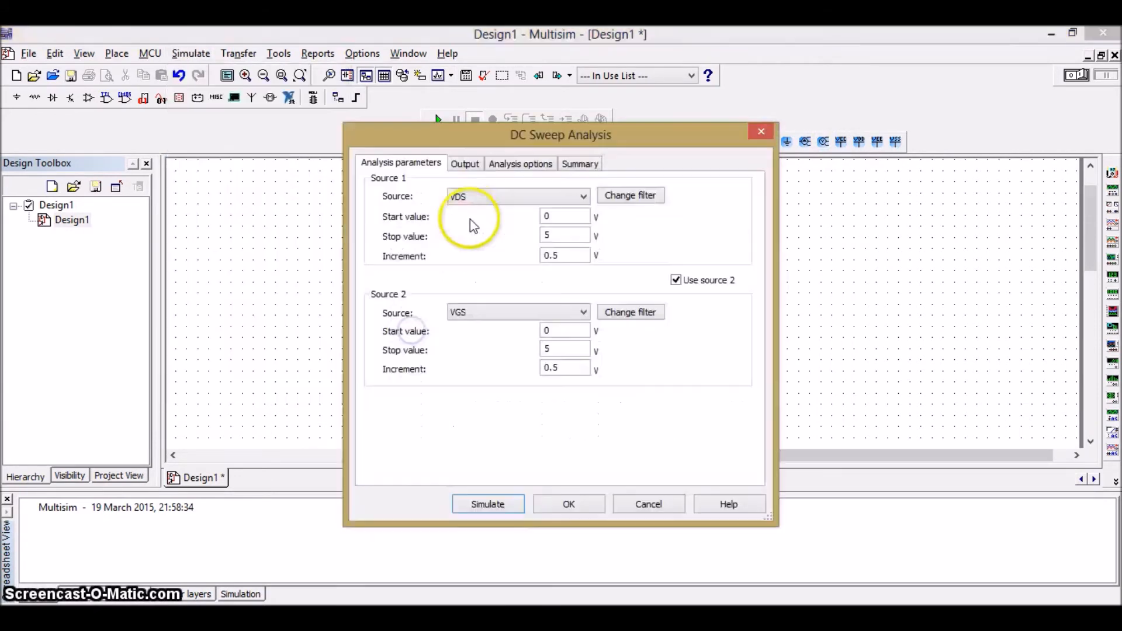
click(464, 164)
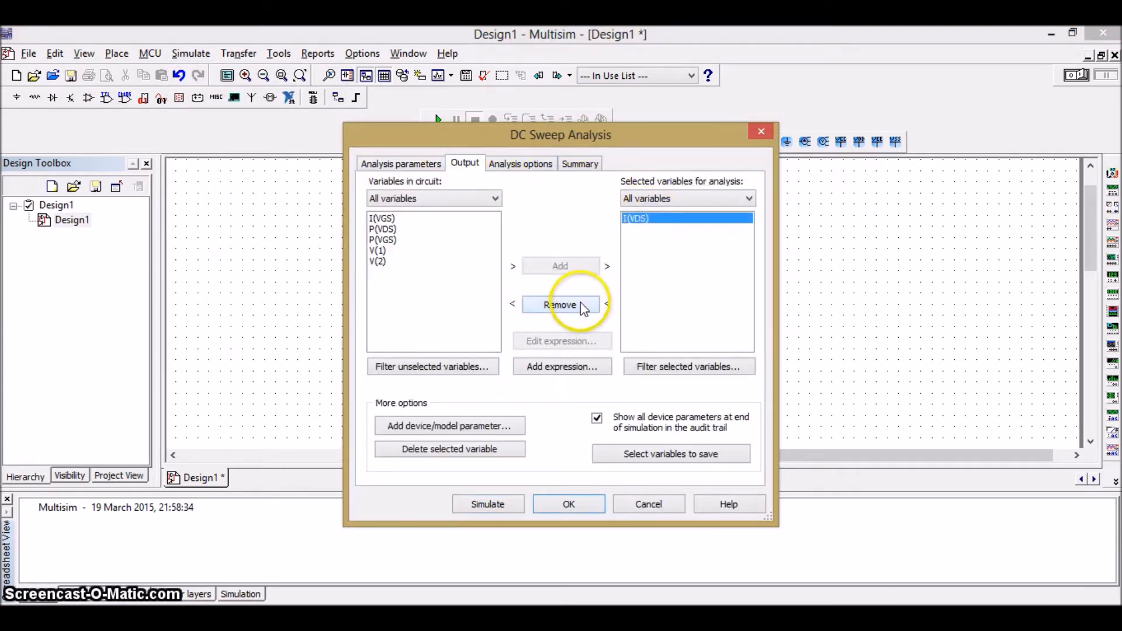
click(560, 304)
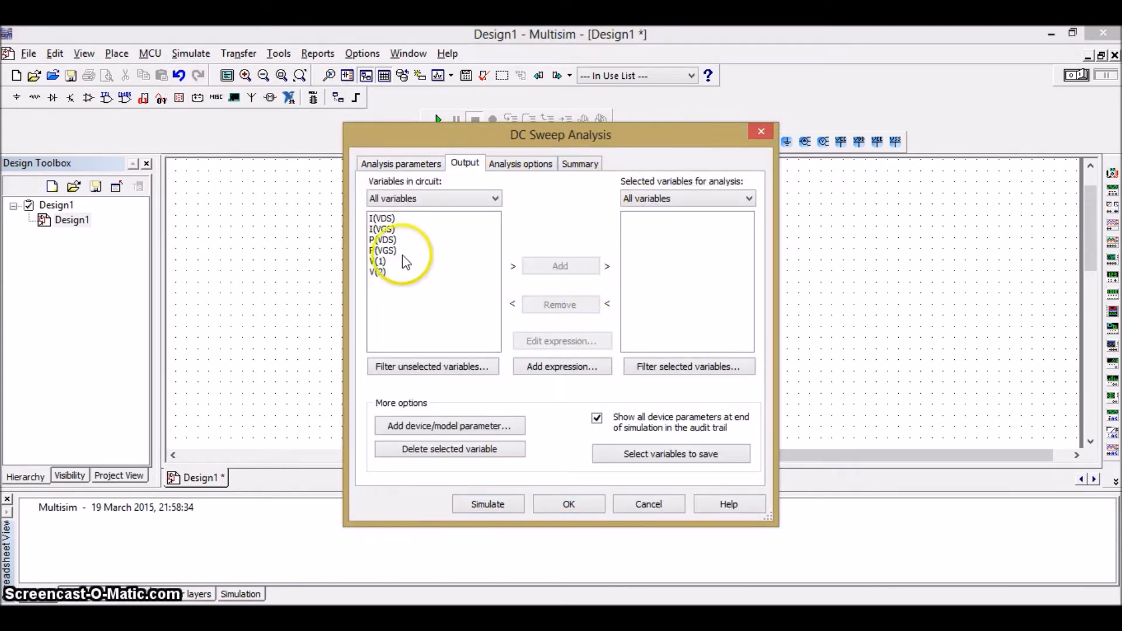
click(562, 366)
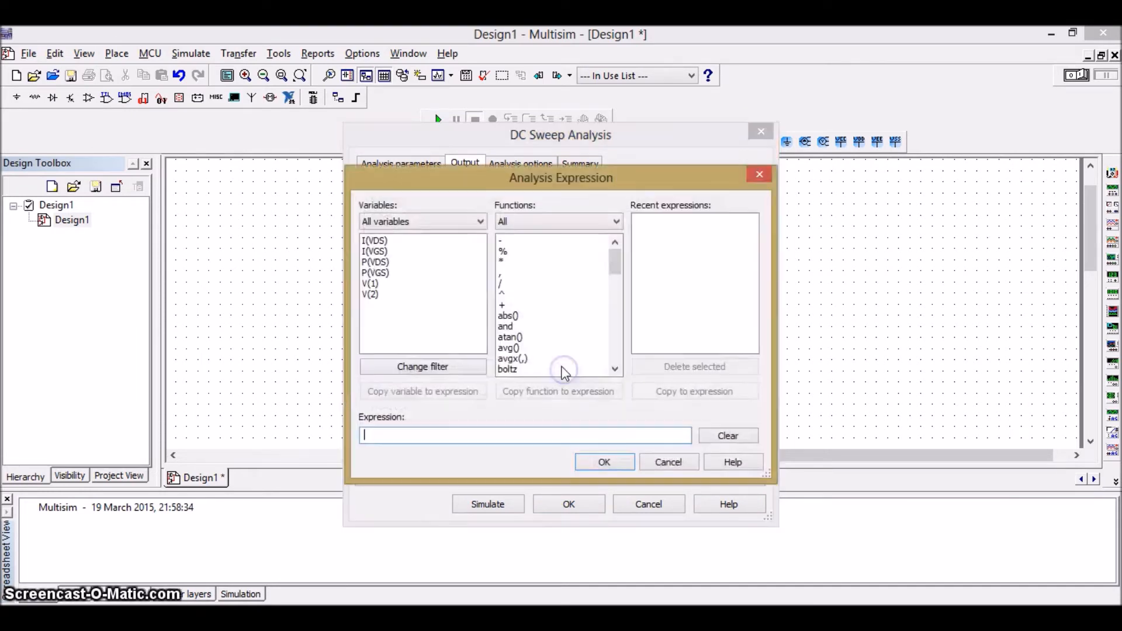
click(505, 240)
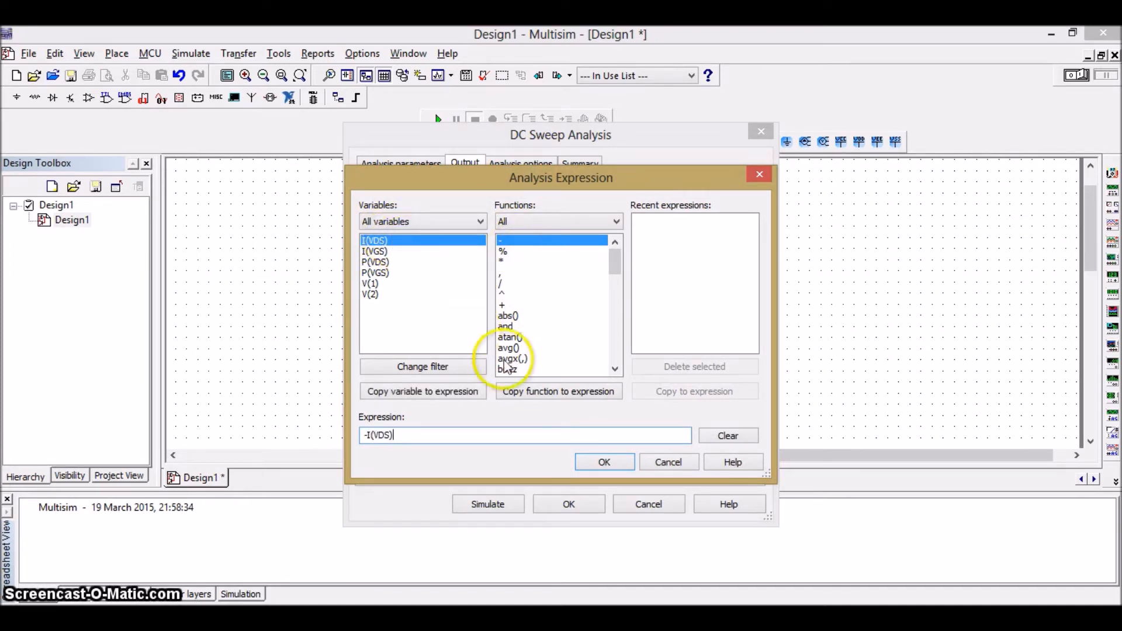
click(604, 462)
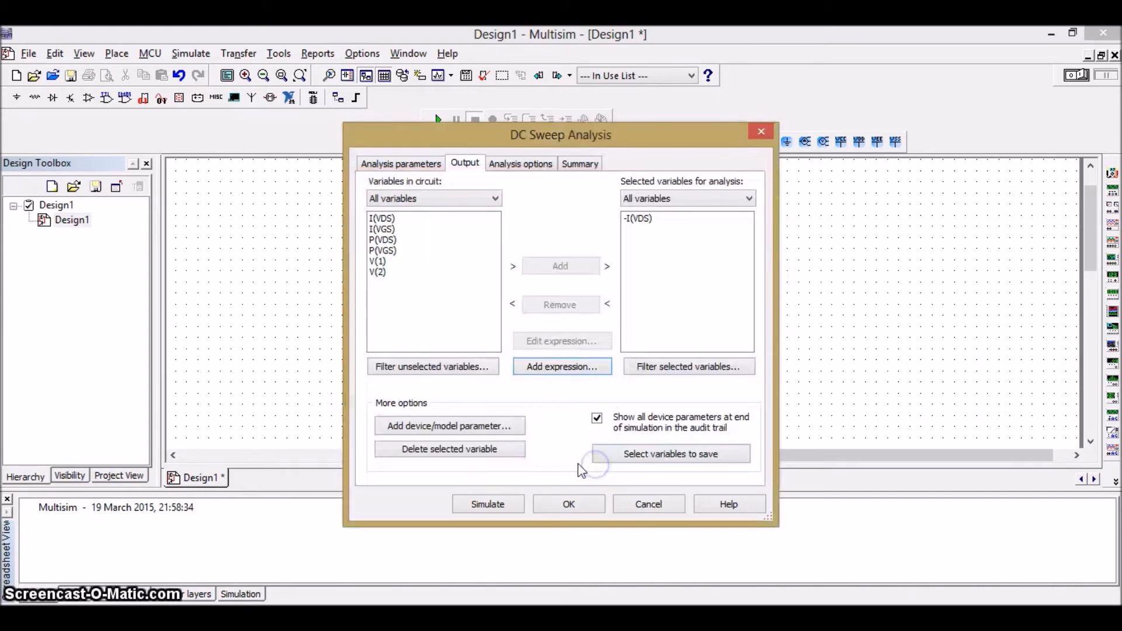
click(488, 504)
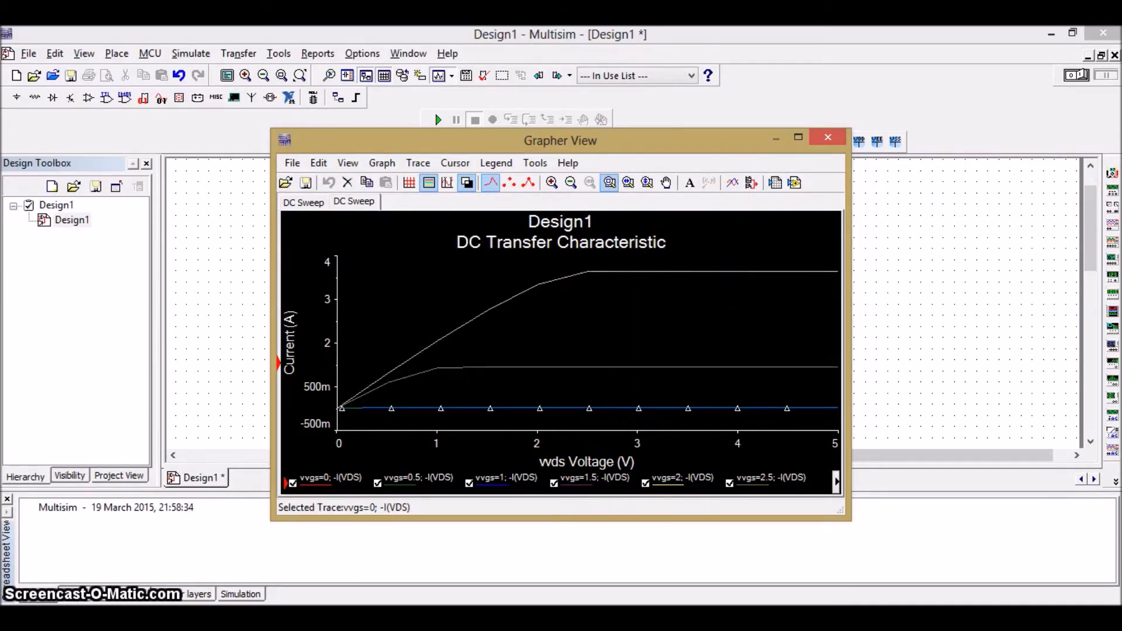
- Close Grapher View and delete the Vds source with its wiring
click(827, 137)
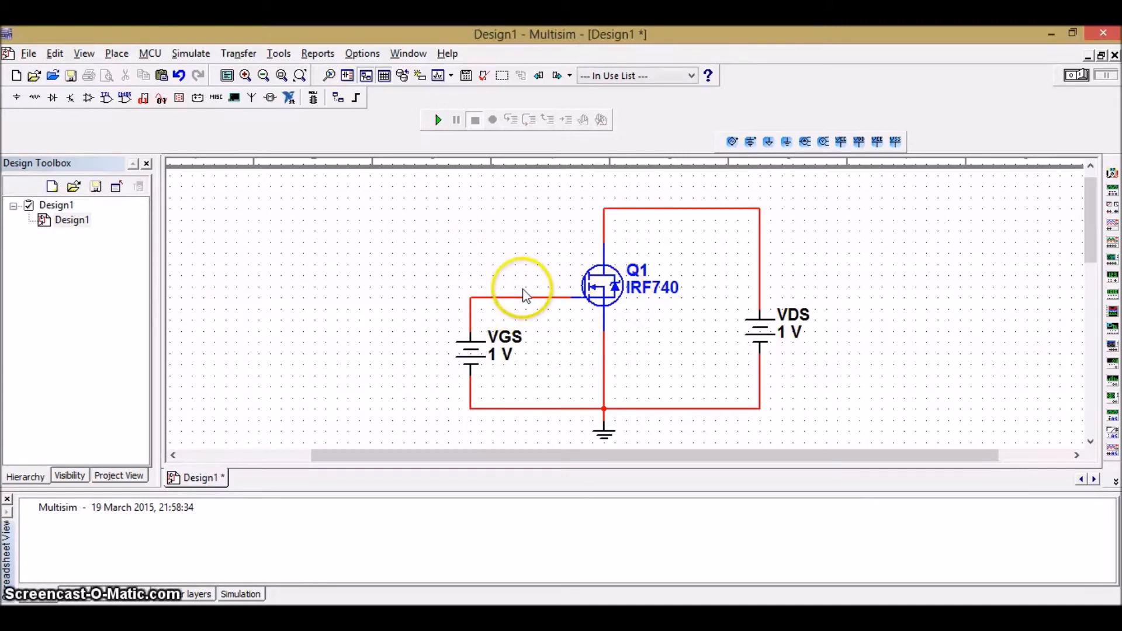
mouse_move(576, 323)
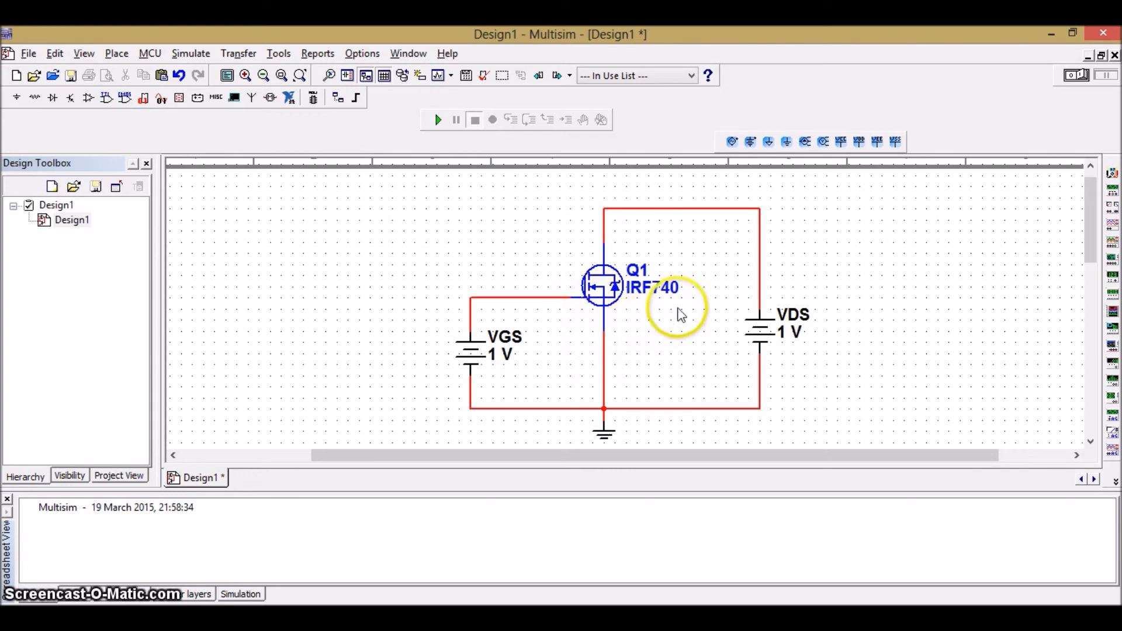
mouse_move(669, 276)
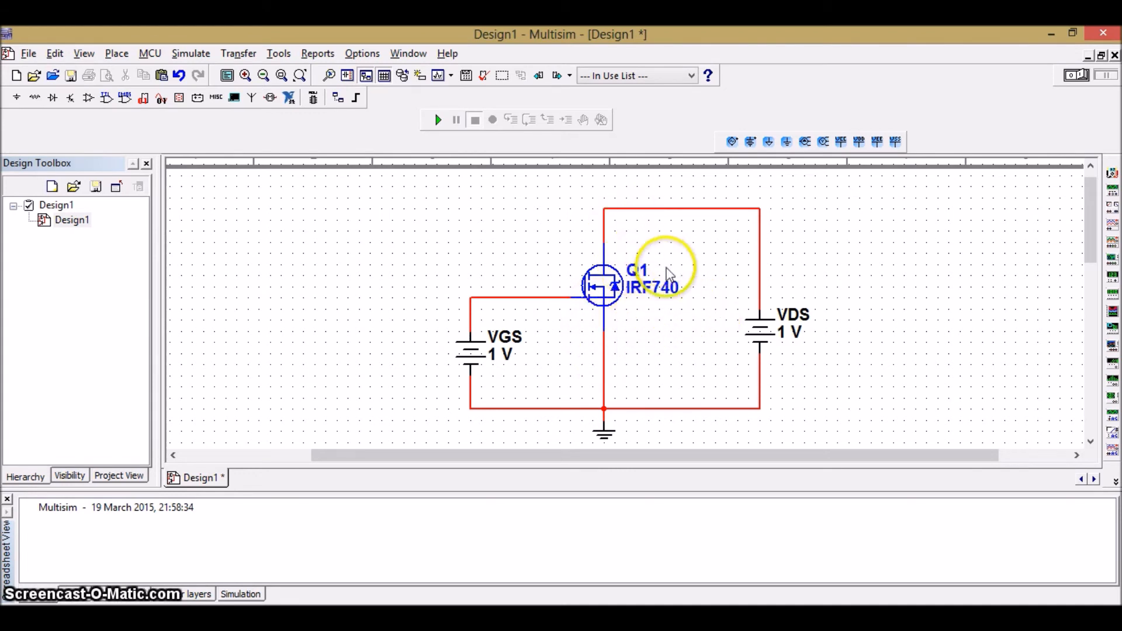
mouse_move(741, 317)
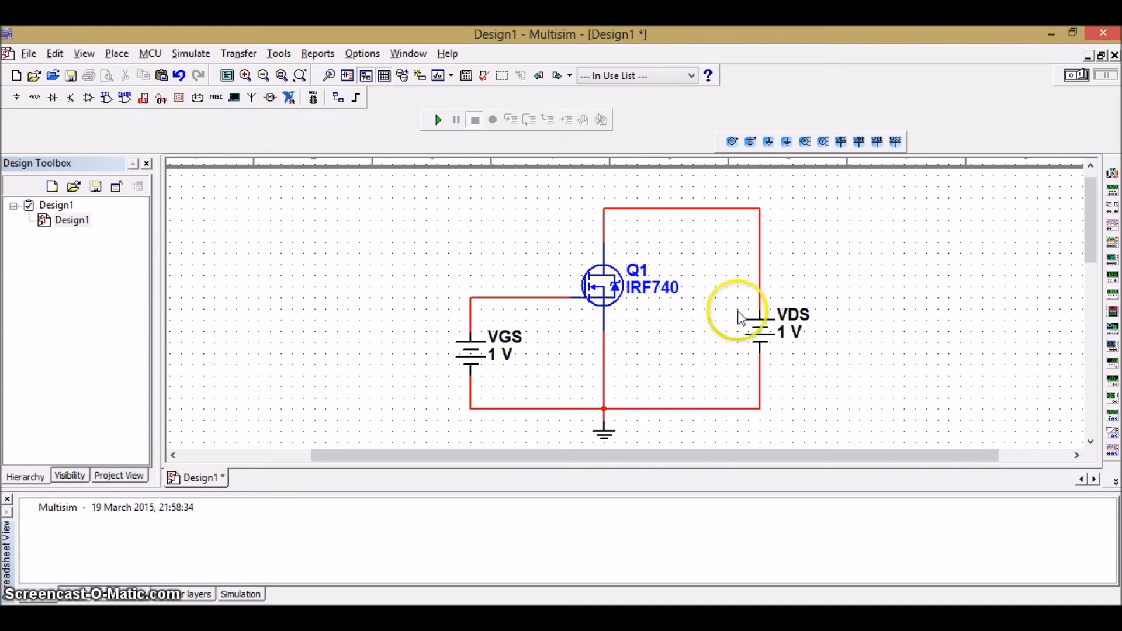
click(758, 333)
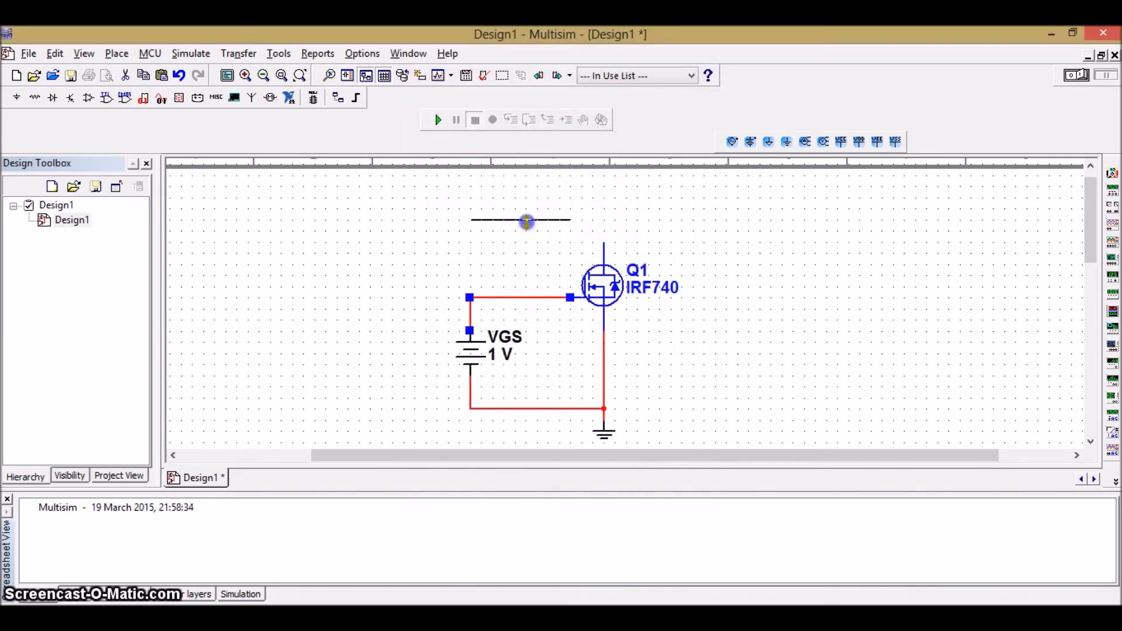
- Reroute the loose drain wire to tie the drain to the gate/Vgs node
drag(526, 221, 603, 243)
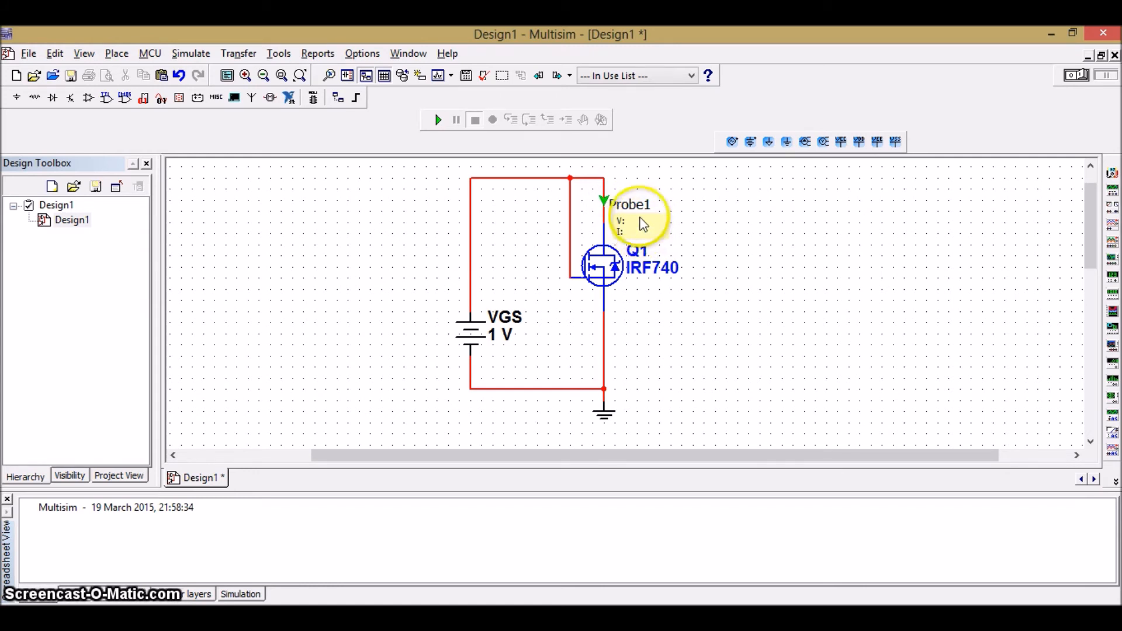
- Rename the drain probe to Ids and set its voltage display to No
double_click(630, 204)
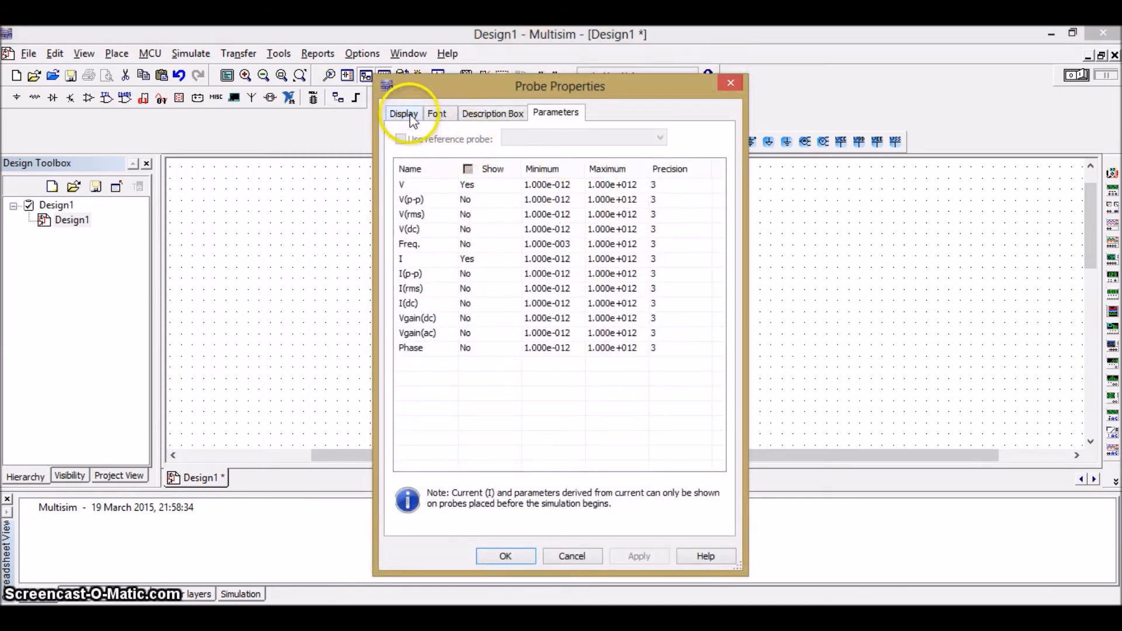
click(404, 113)
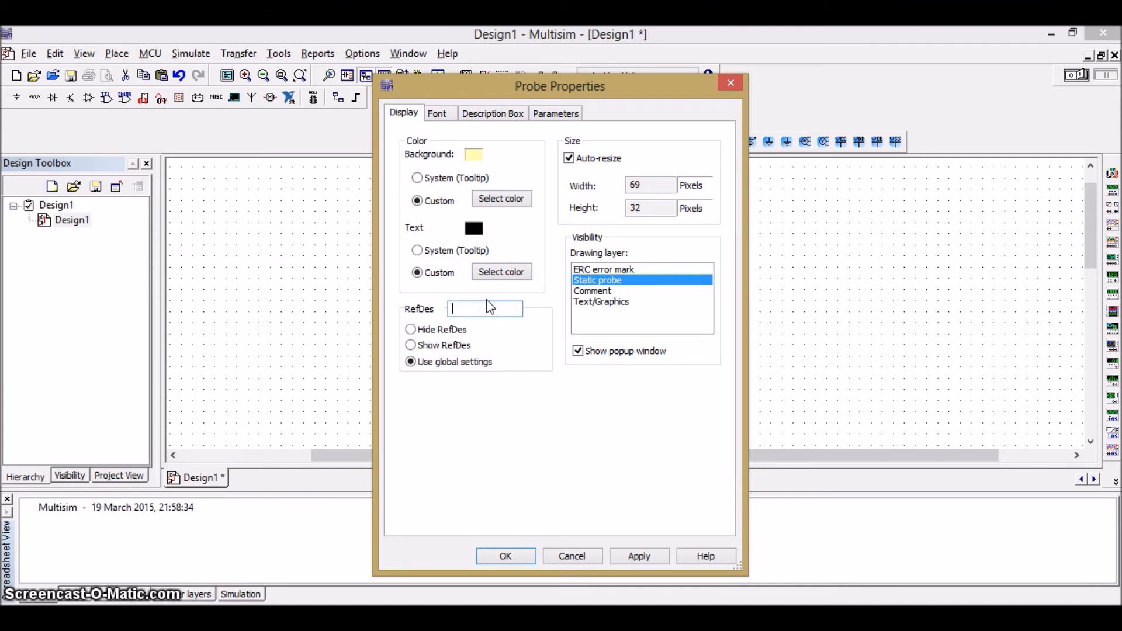
text(Ids)
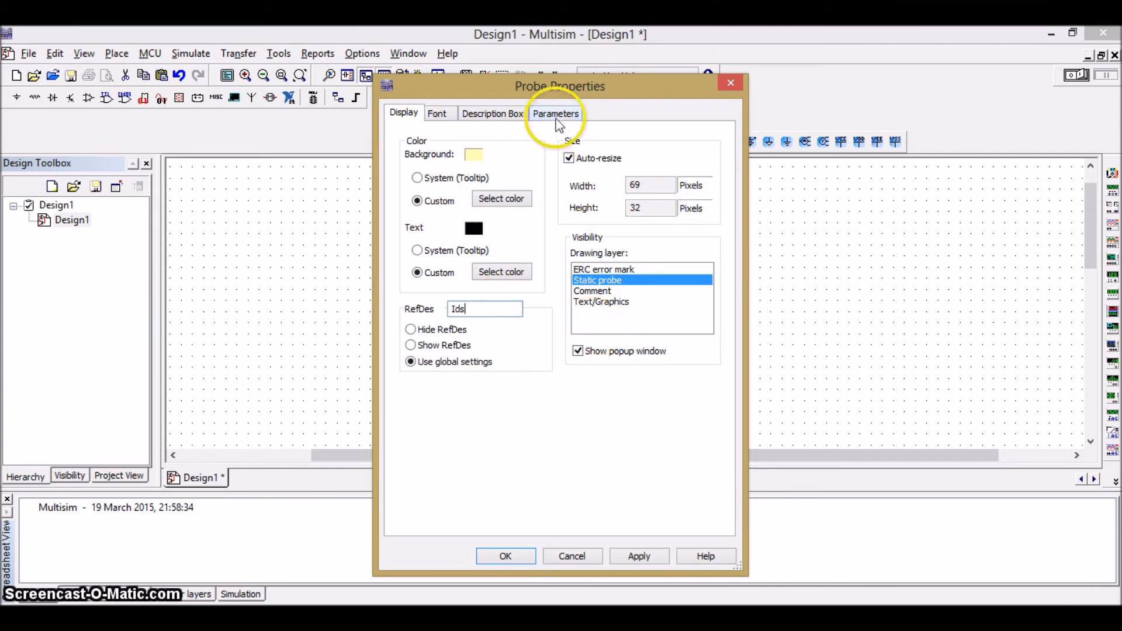
click(555, 113)
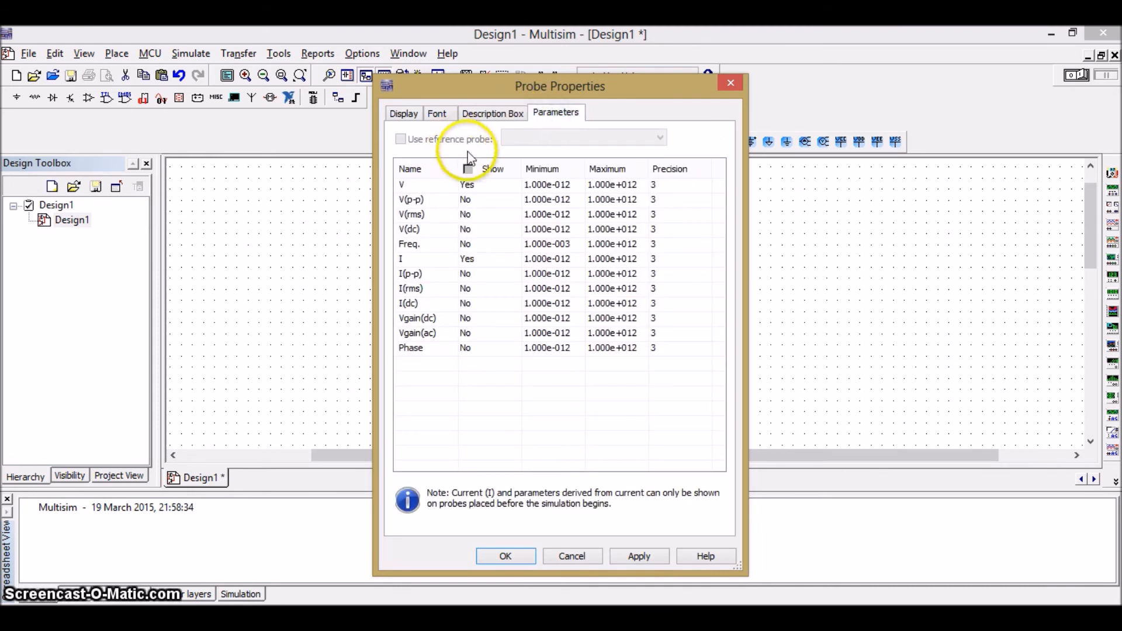
click(467, 169)
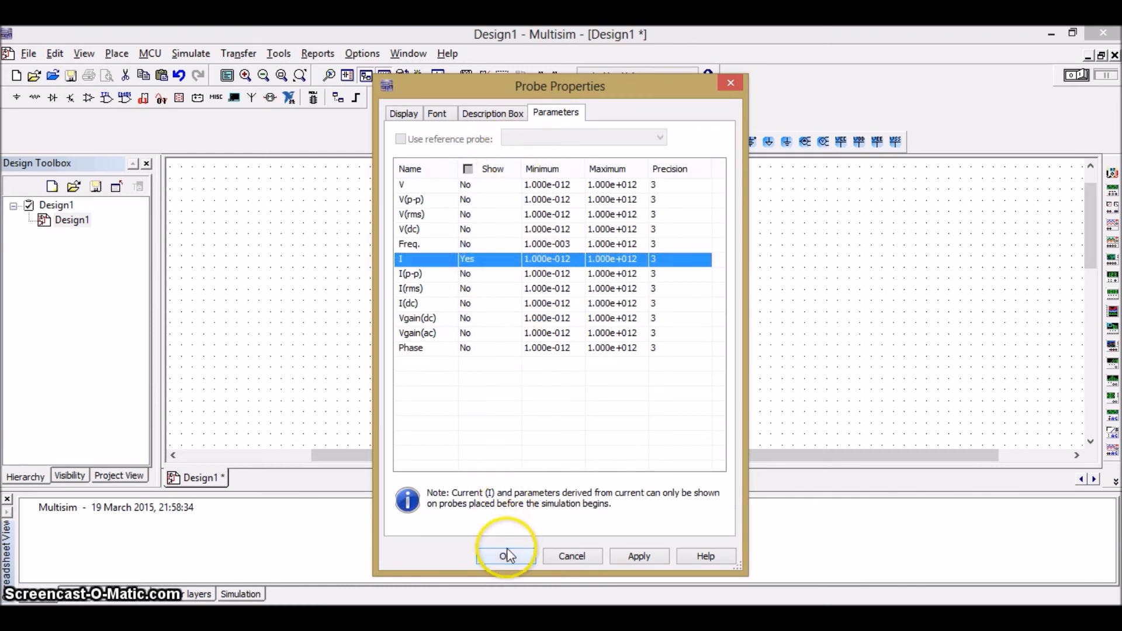
click(506, 556)
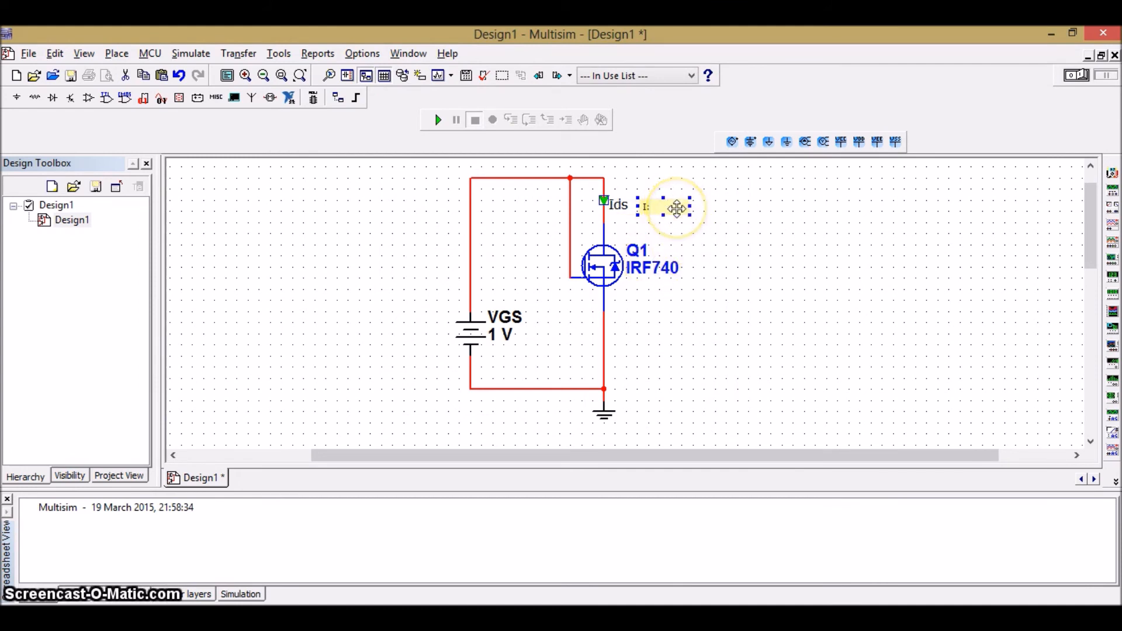
mouse_move(1076, 75)
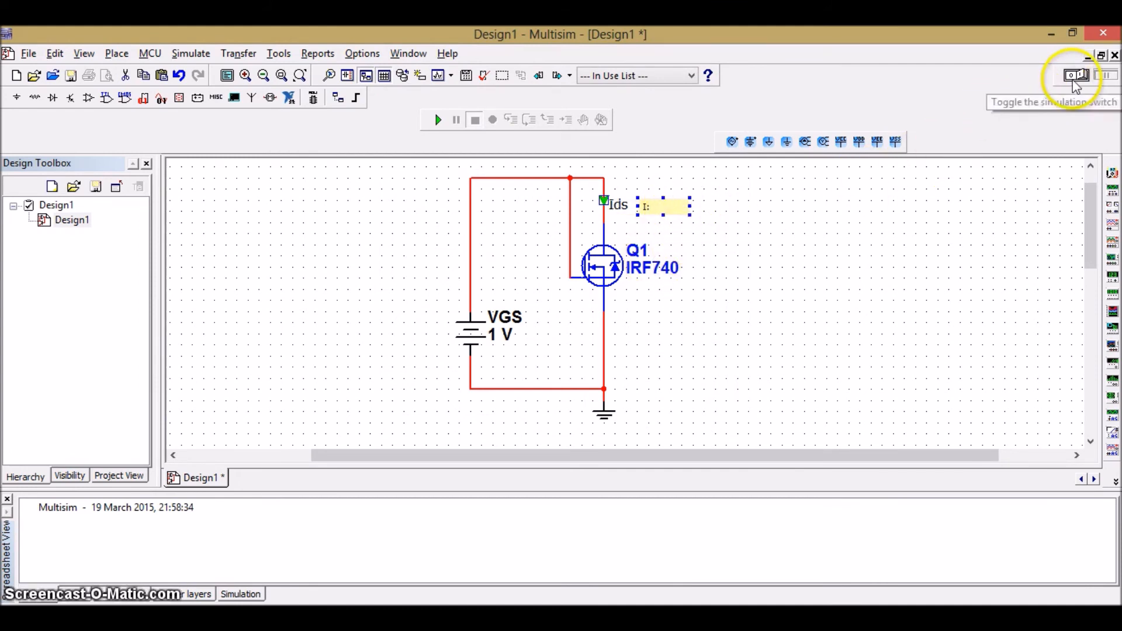
- Run the interactive simulation so Ids reads 50.8 nA, then go to the Simulate analyses
click(1077, 75)
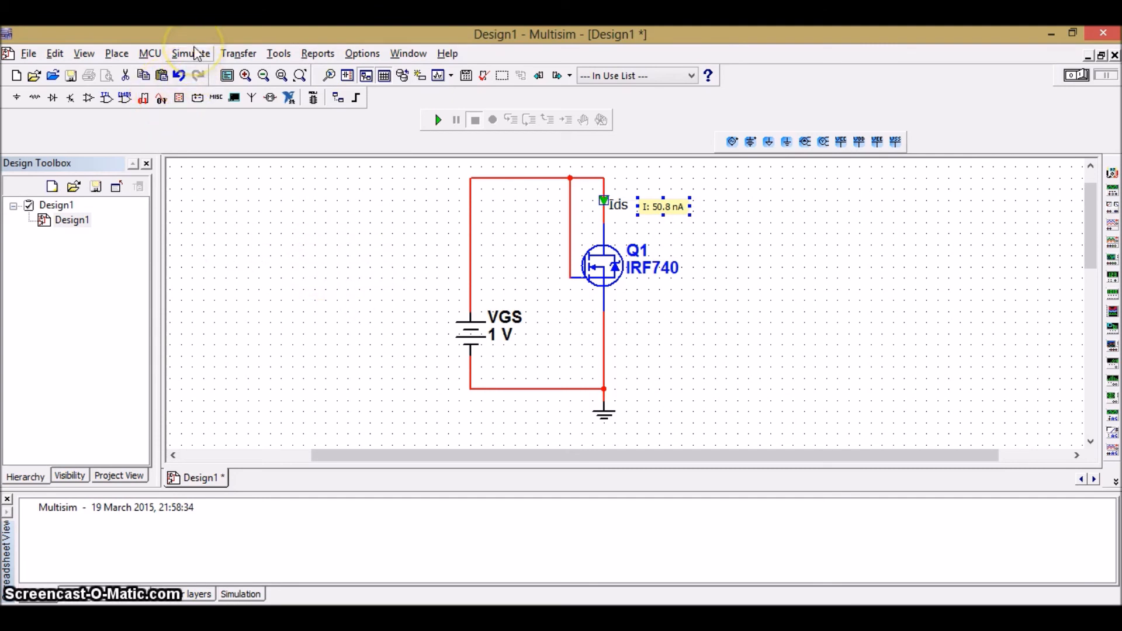
click(191, 53)
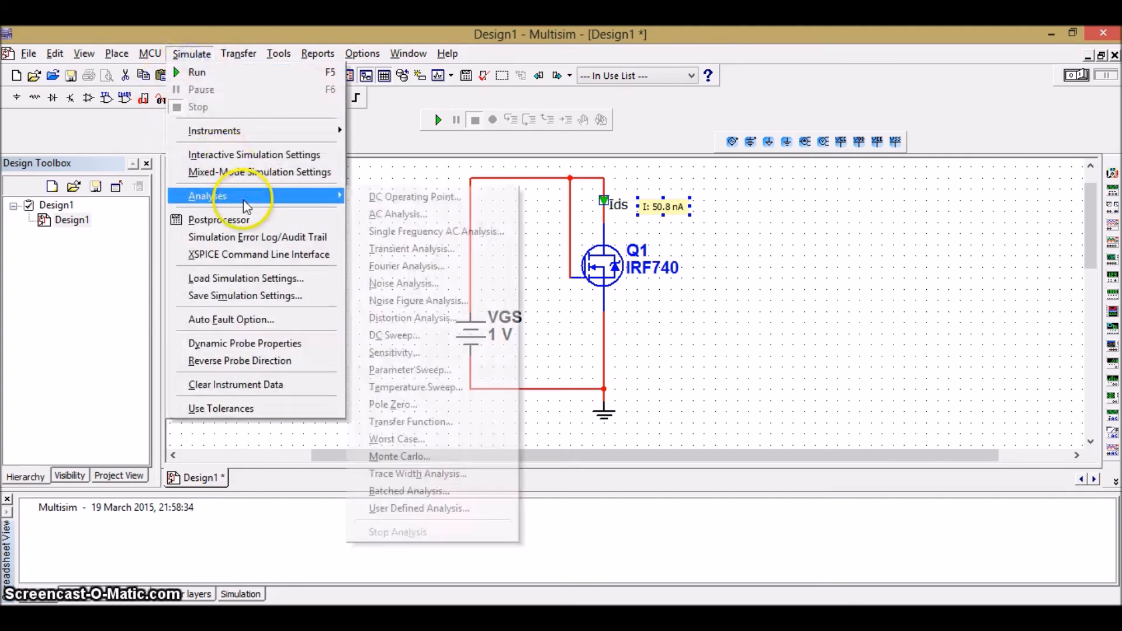
- Configure a DC sweep of source VGS from 0 to 5 V in 0.1 V steps with I(Ids) as output
click(394, 340)
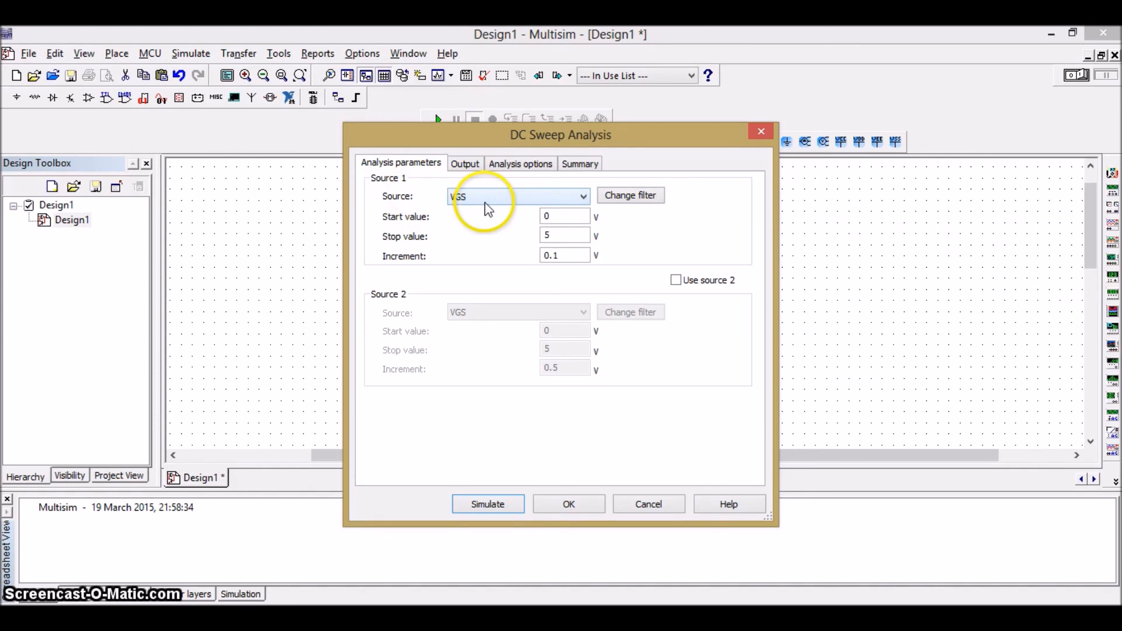
click(565, 216)
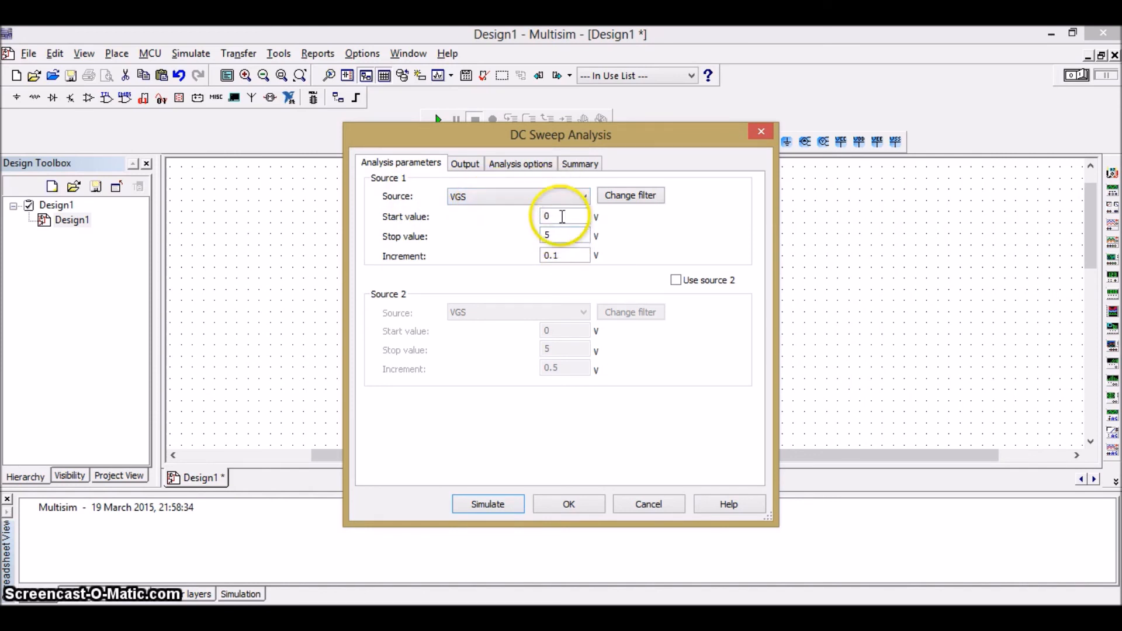
mouse_move(536, 235)
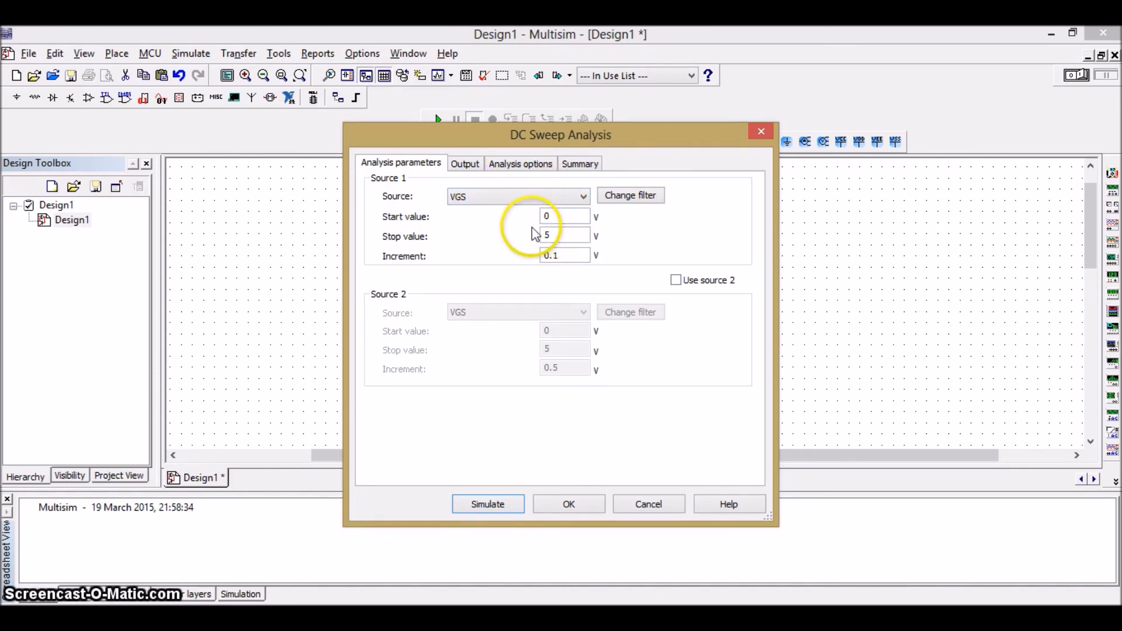
mouse_move(525, 273)
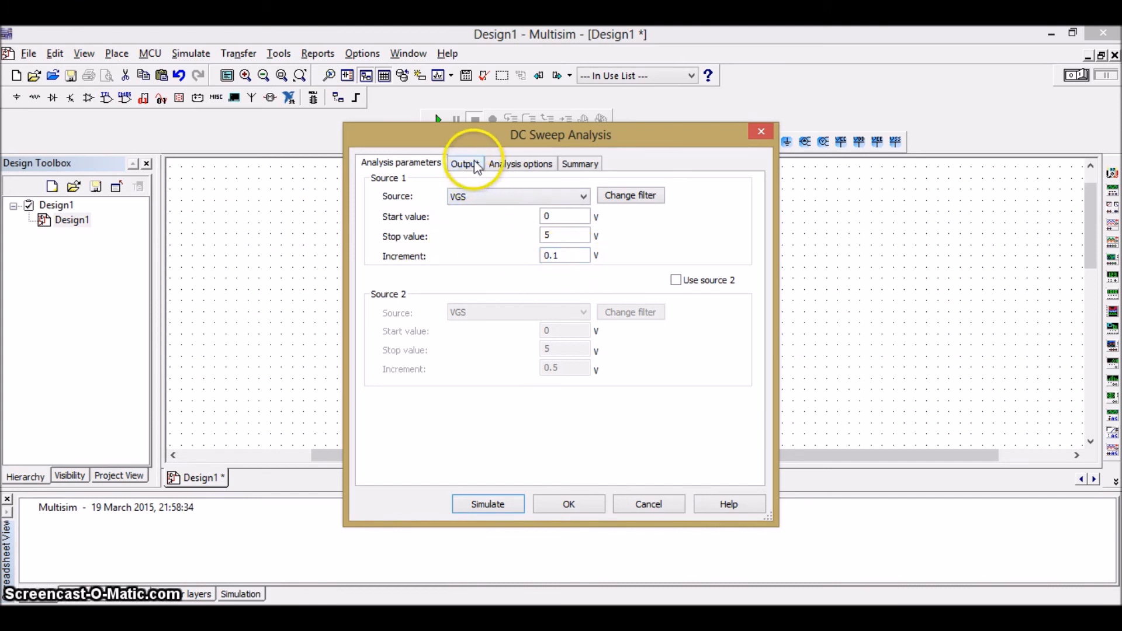
click(464, 164)
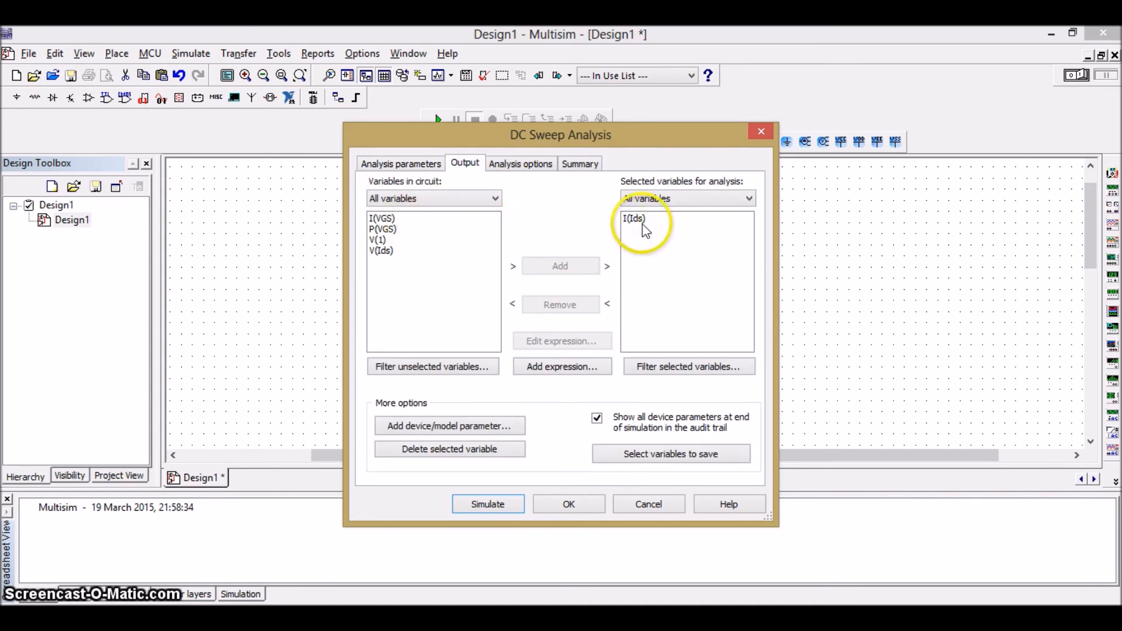
drag(559, 134, 316, 128)
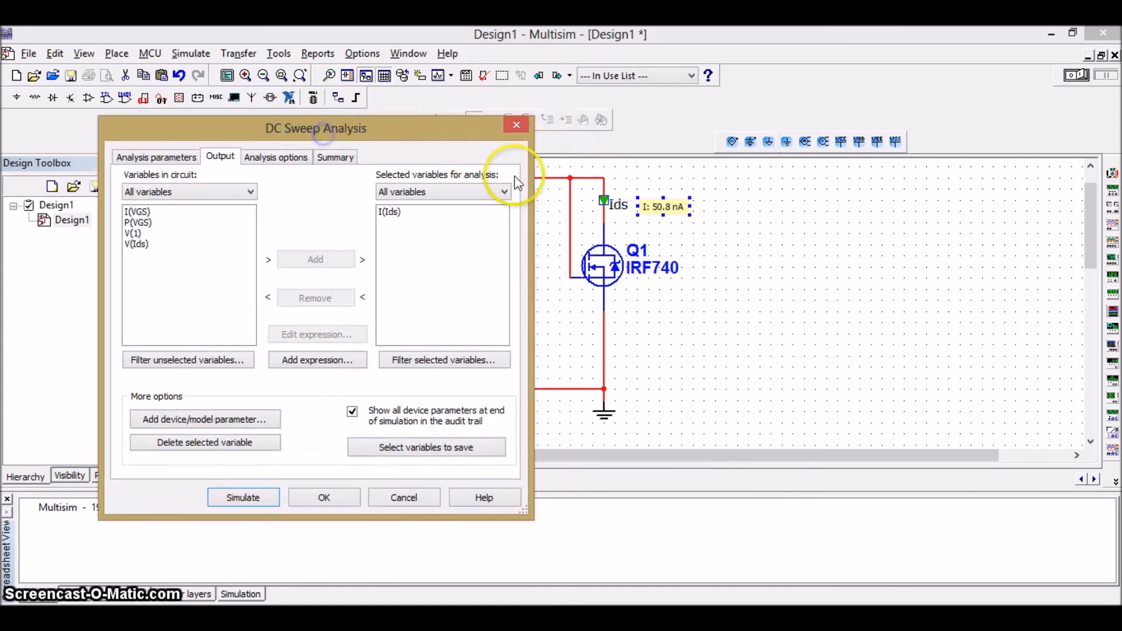
mouse_move(560, 245)
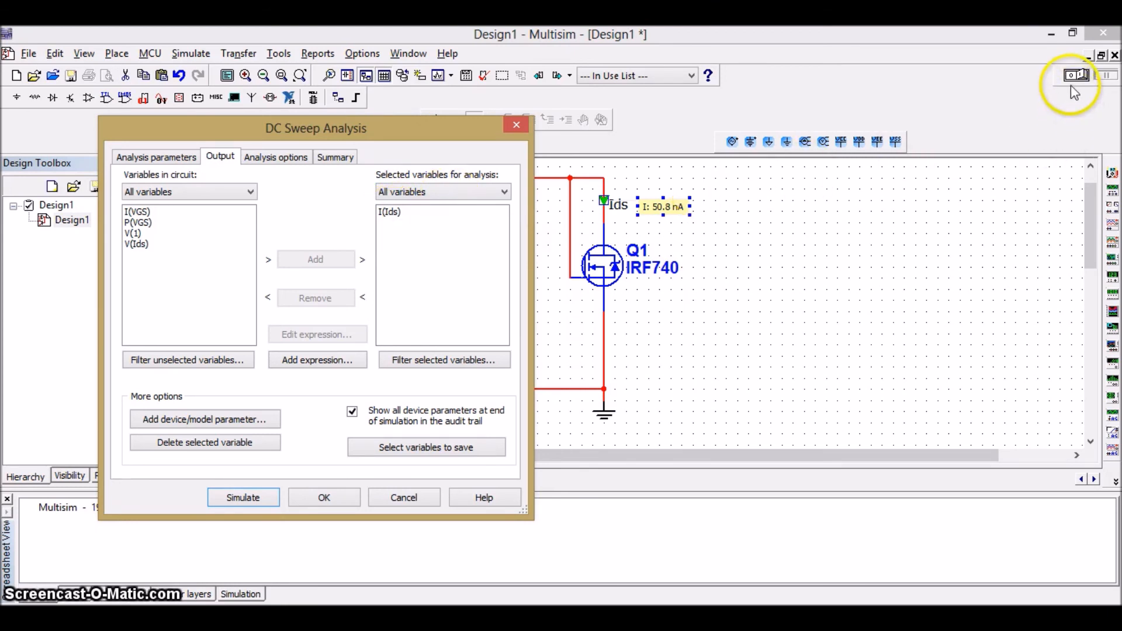
mouse_move(405, 219)
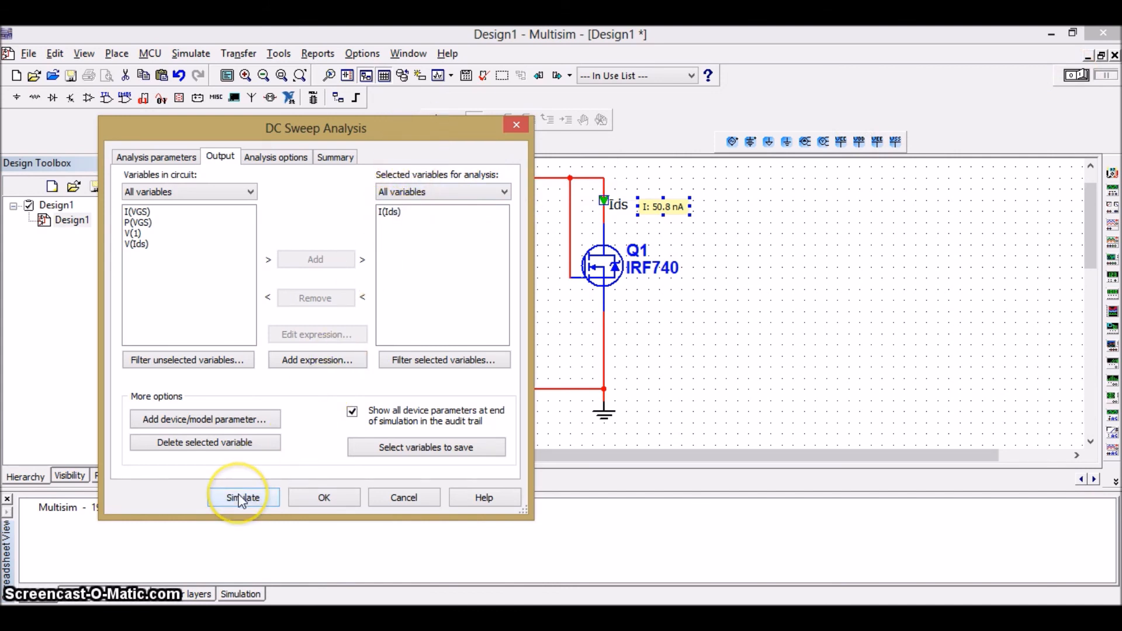
- Simulate the DC sweep to plot I(Ids) versus VGS in Grapher View
click(243, 497)
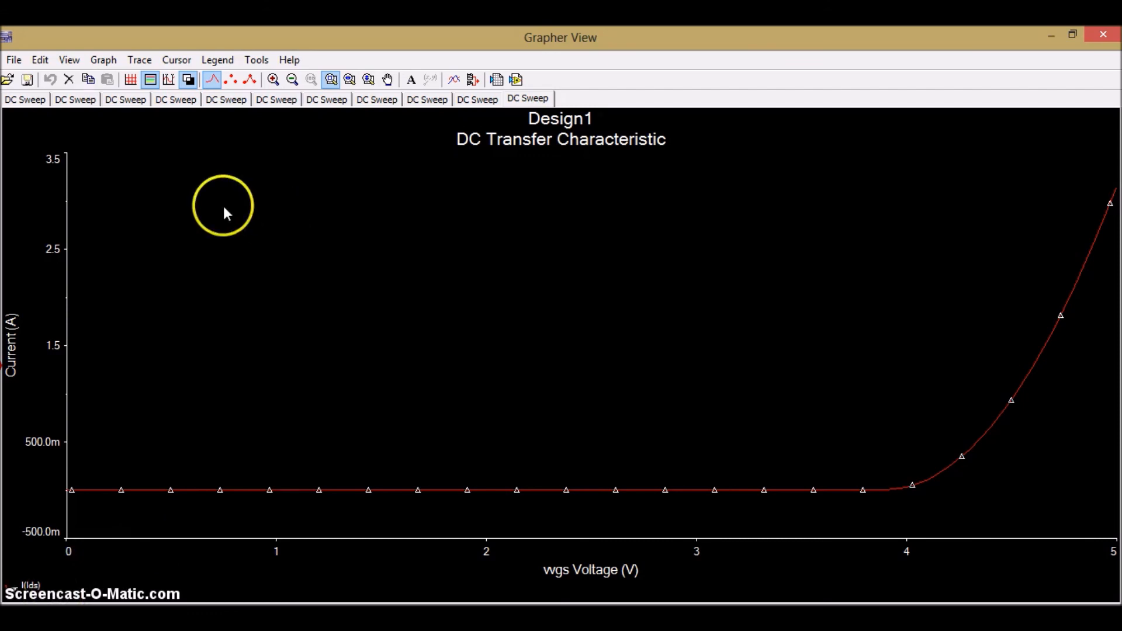
click(176, 60)
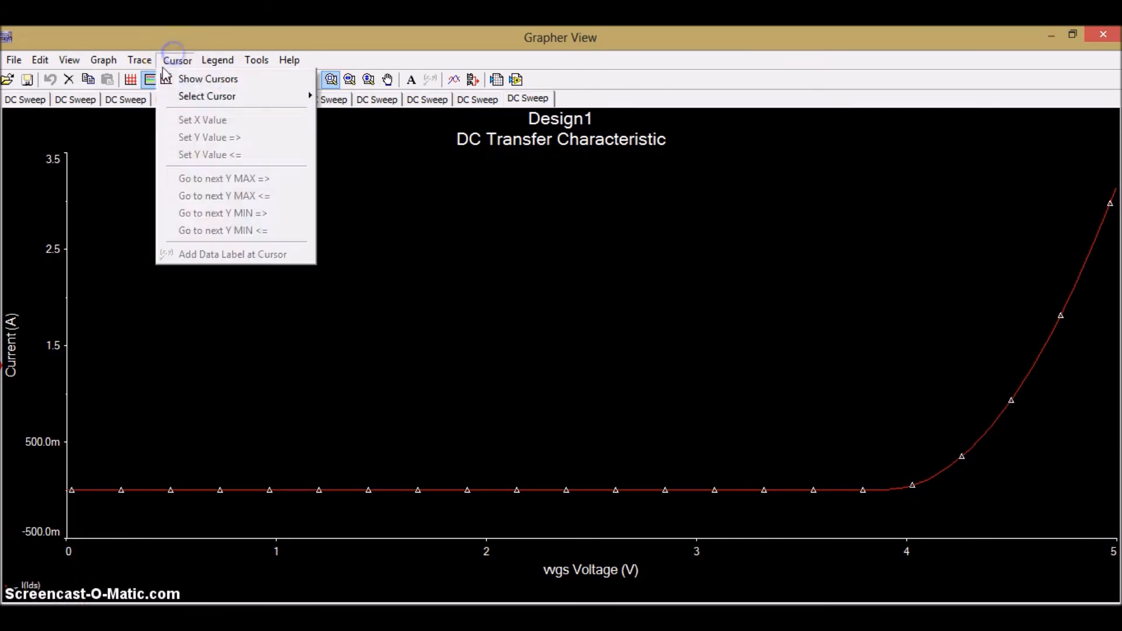
- Show cursors and grid on the transfer curve, with a cursor near 4 V reading 33.7 mA
click(208, 78)
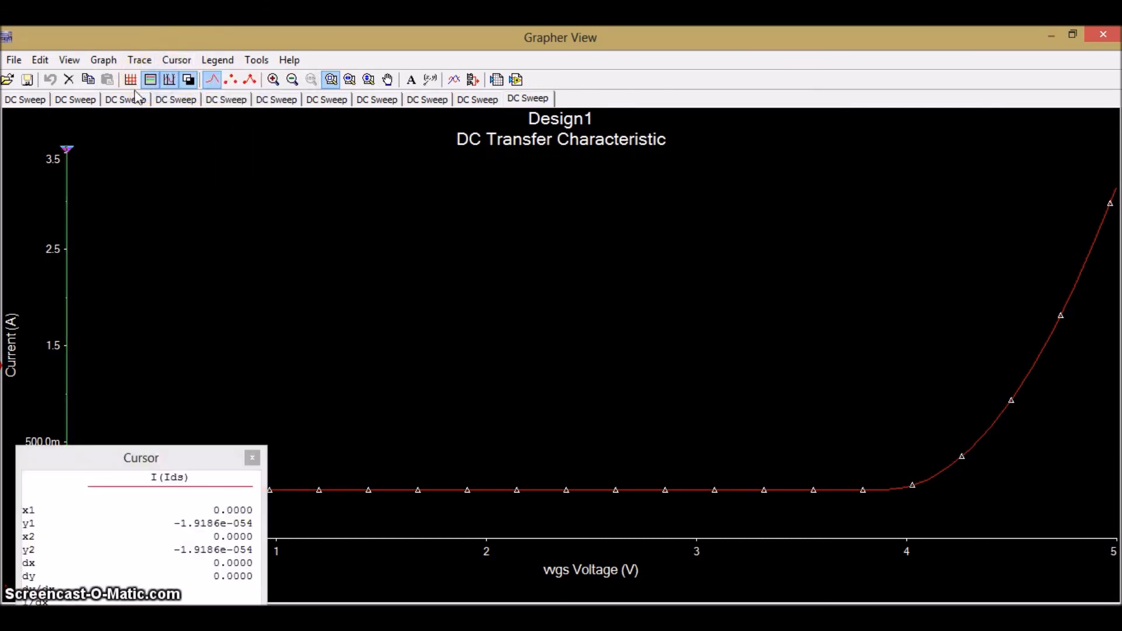
click(130, 79)
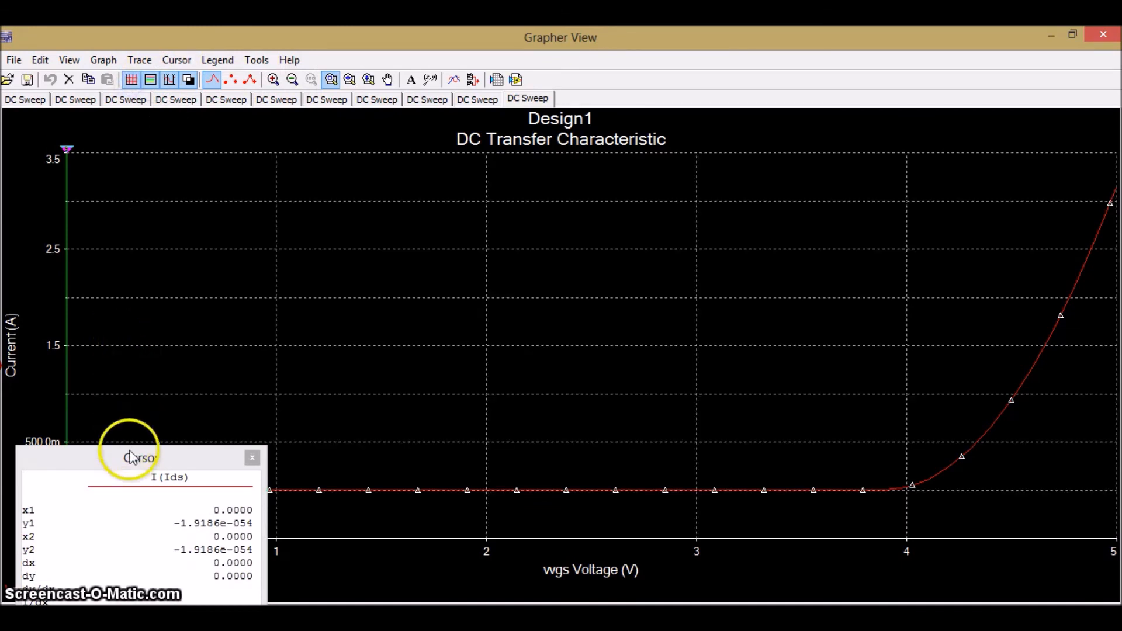
drag(134, 459, 549, 180)
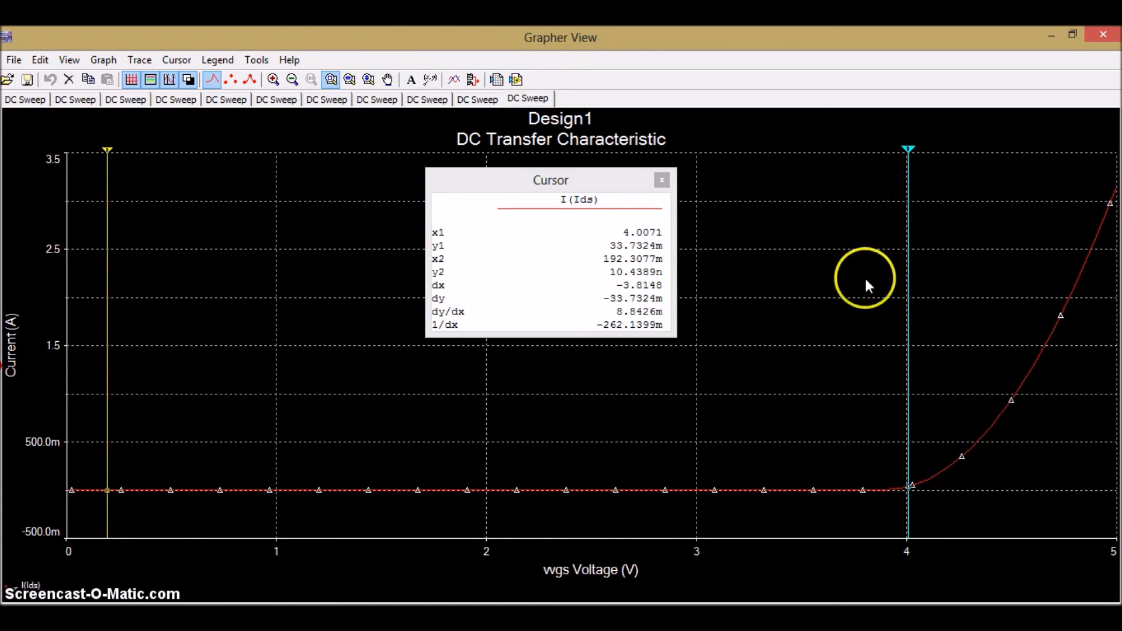
mouse_move(908, 496)
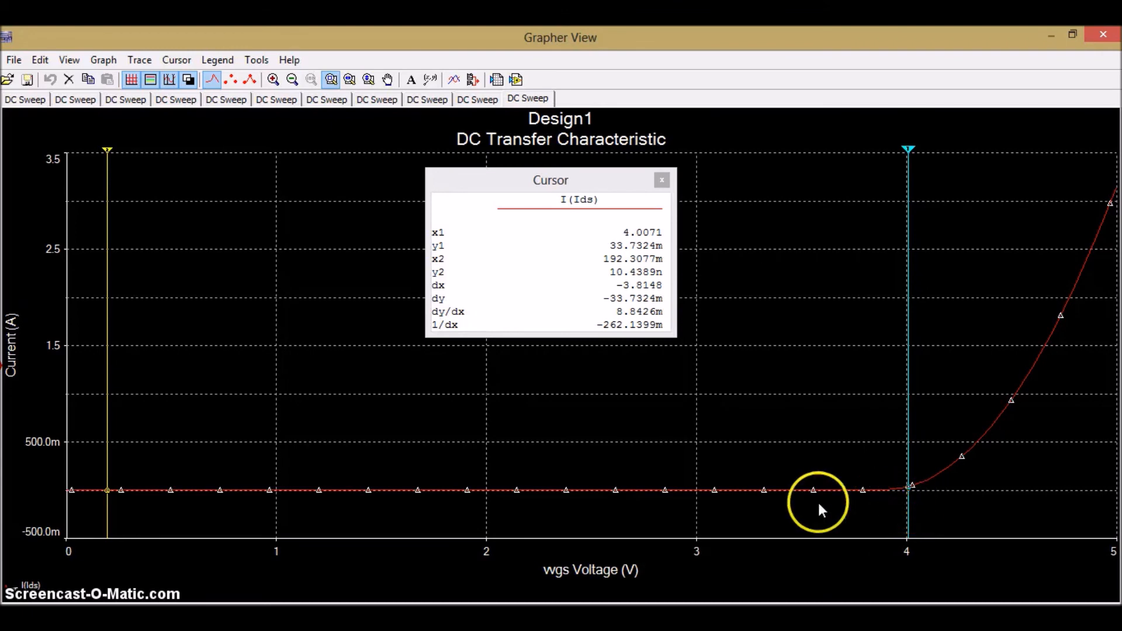
mouse_move(320, 501)
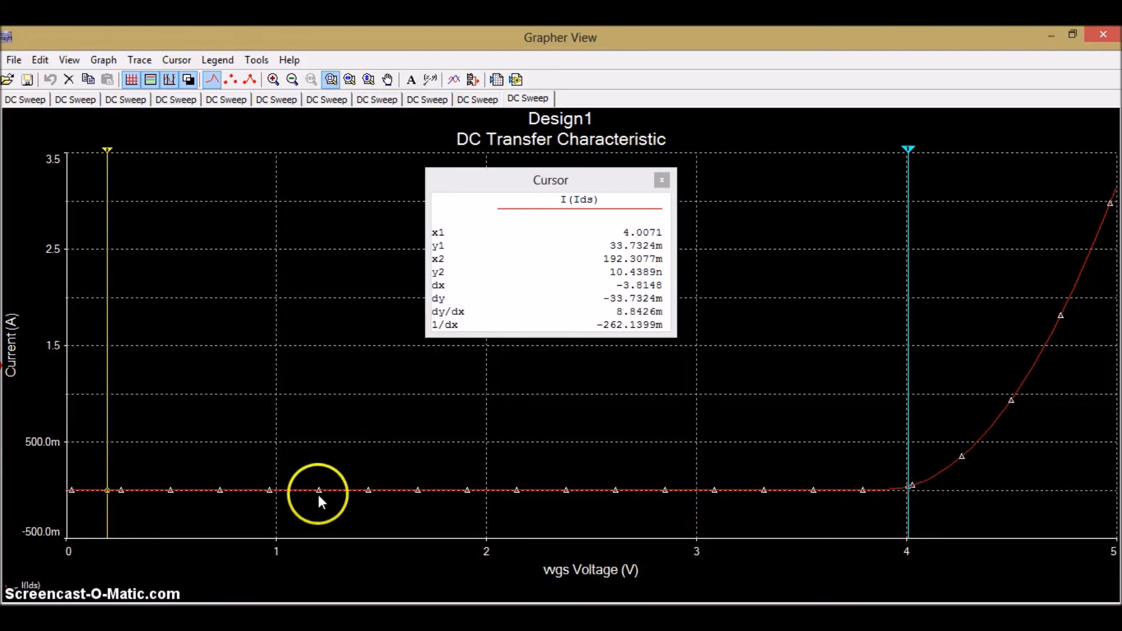